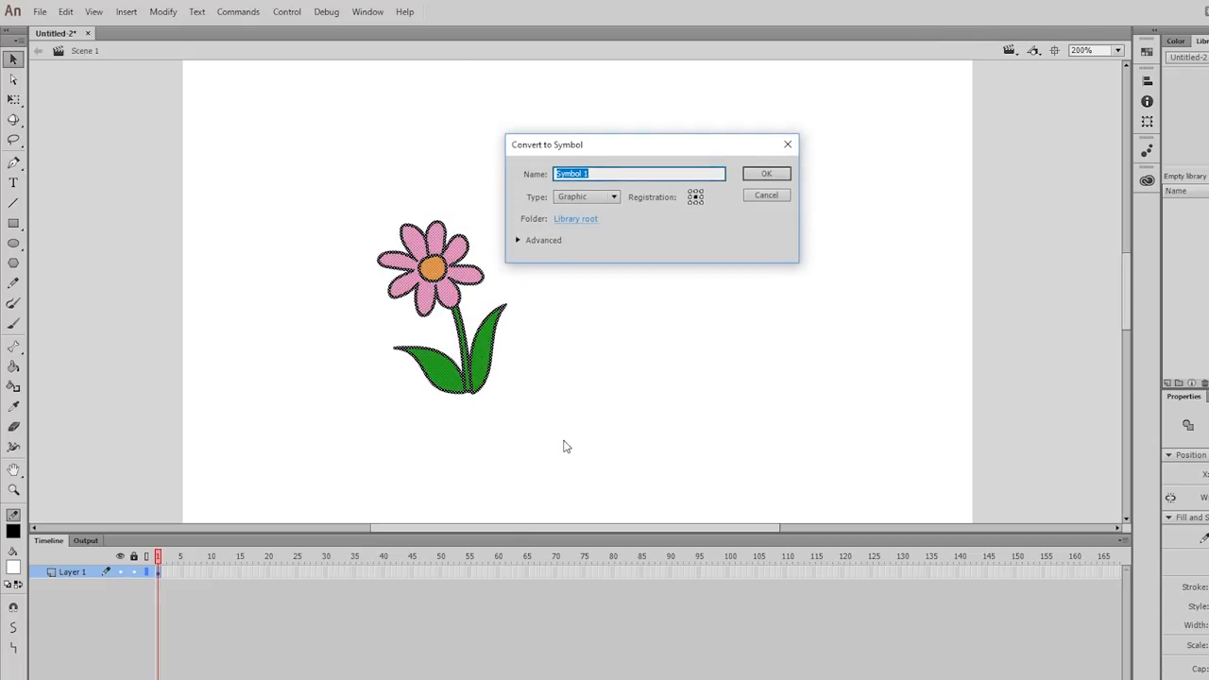
Convert the flower to a Graphic symbol, showing tinted, shadowed and blurred instances.
click(765, 173)
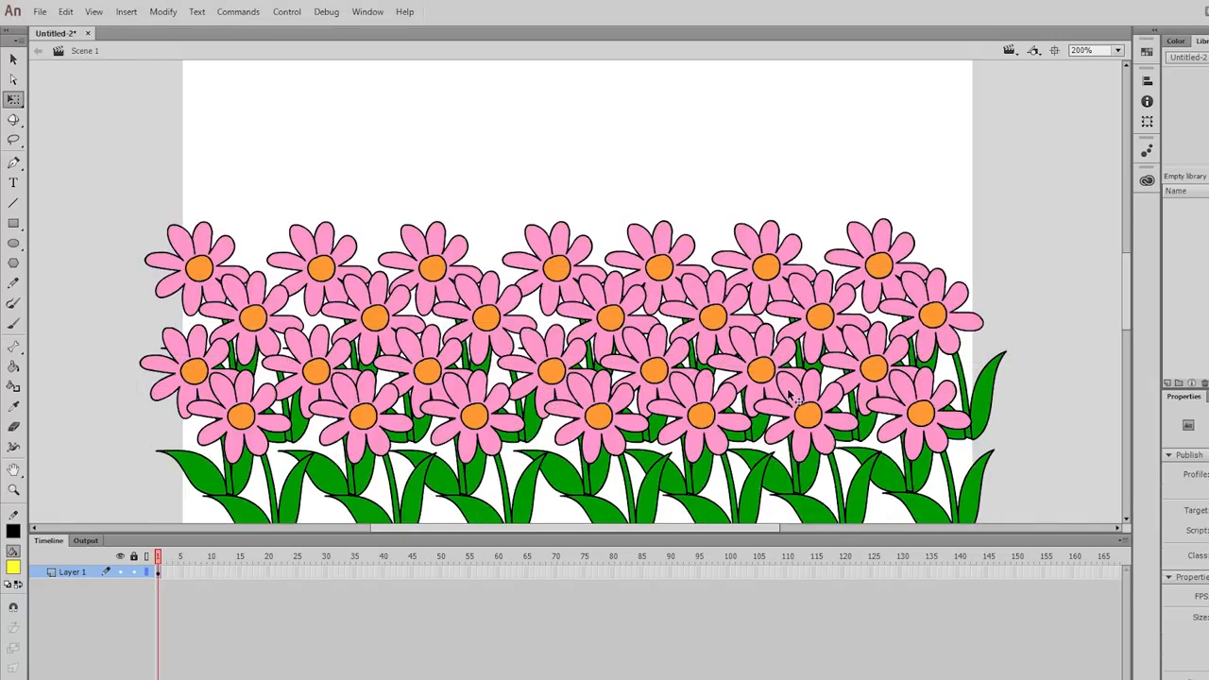
click(808, 413)
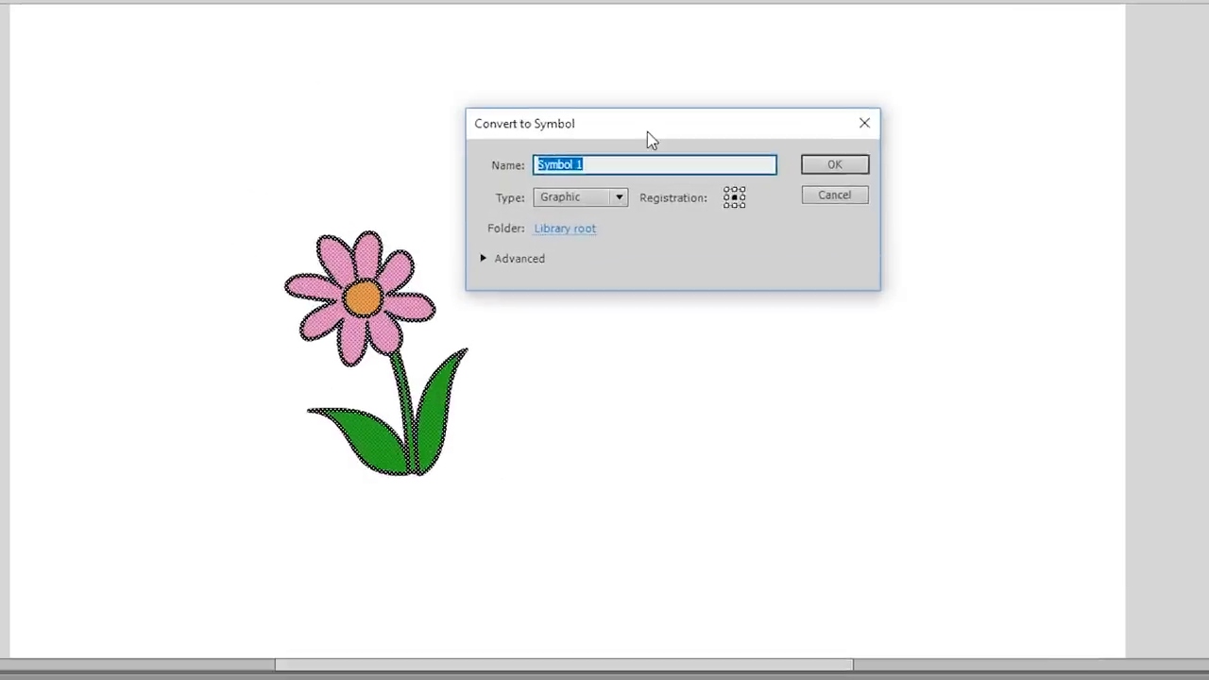
click(618, 196)
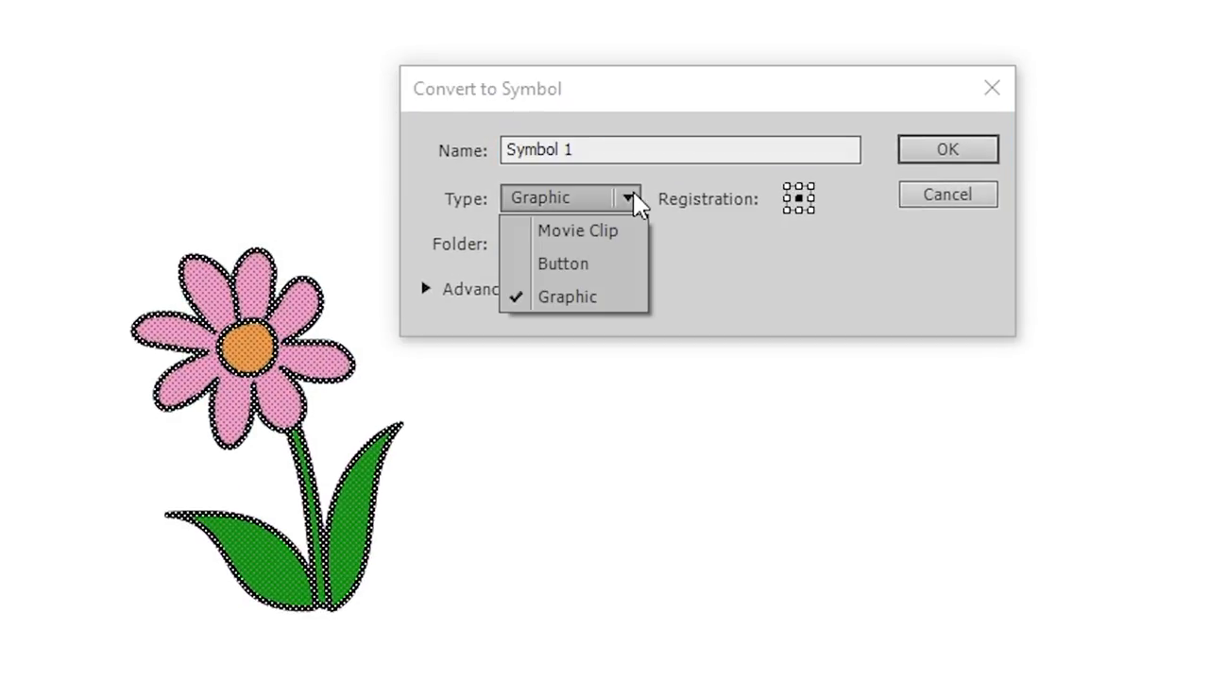
mouse_move(696, 255)
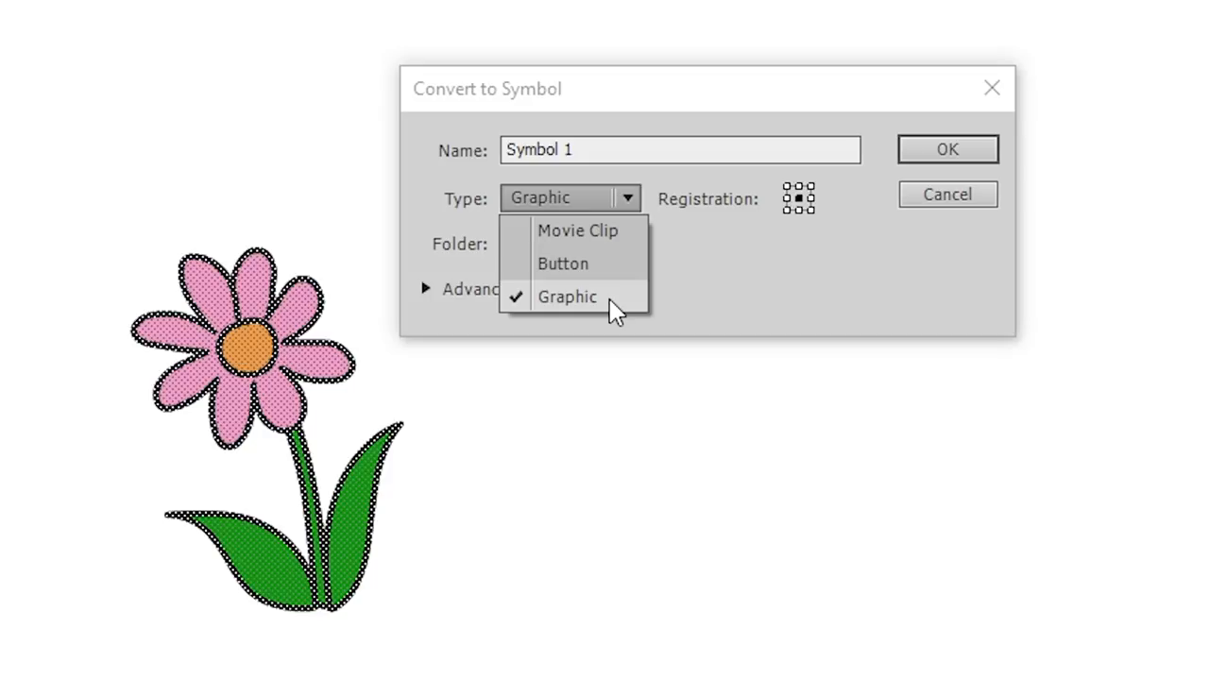
mouse_move(631, 239)
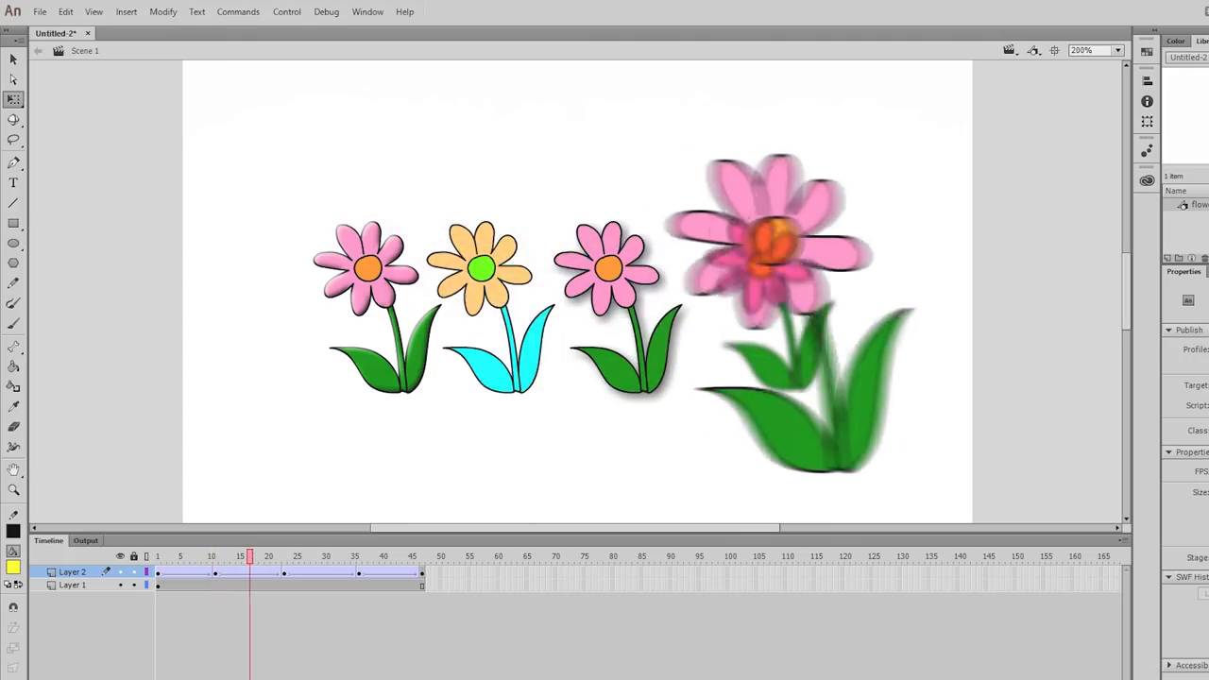
click(221, 556)
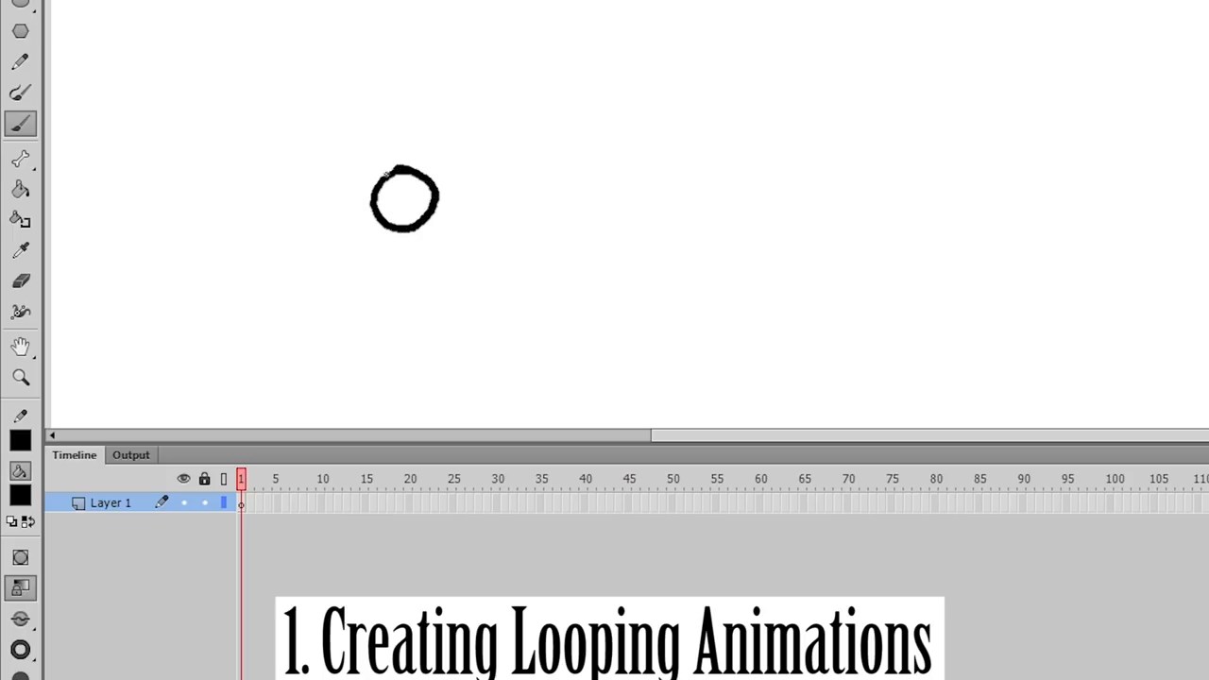
Remove the practice circle and extend Layer 1 to about 70 frames.
key(f8)
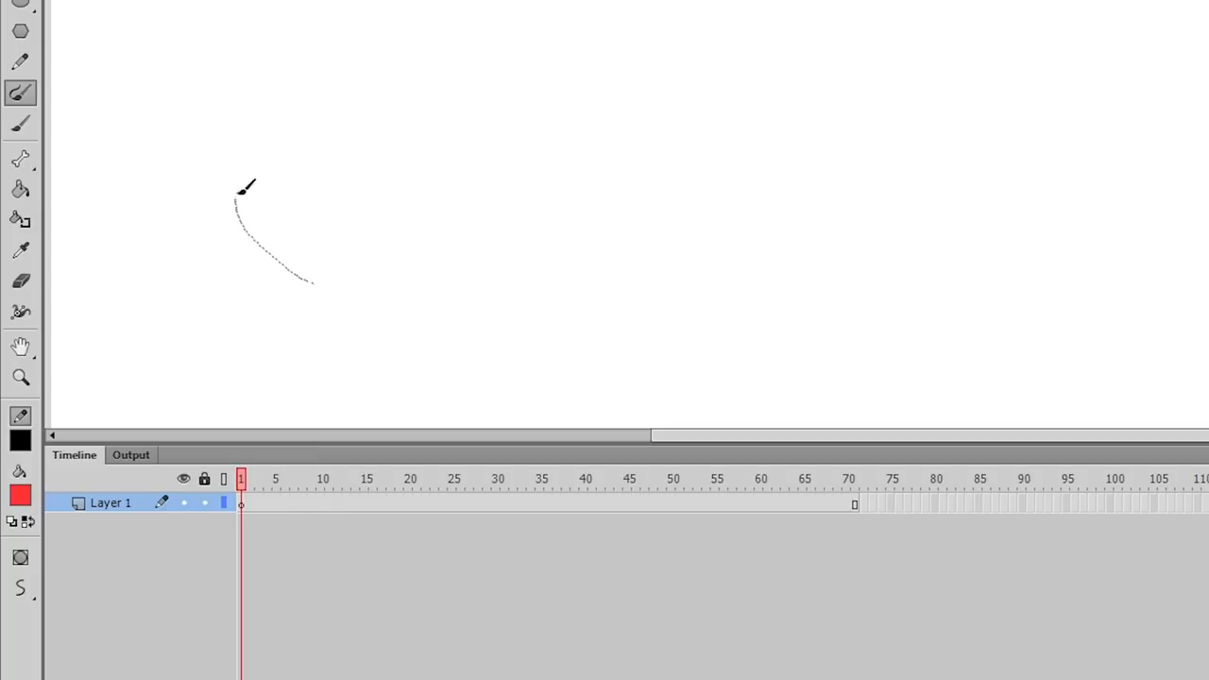
Draw a red-filled heart, convert it to a Graphic symbol, and add frames with F5.
drag(245, 188, 302, 284)
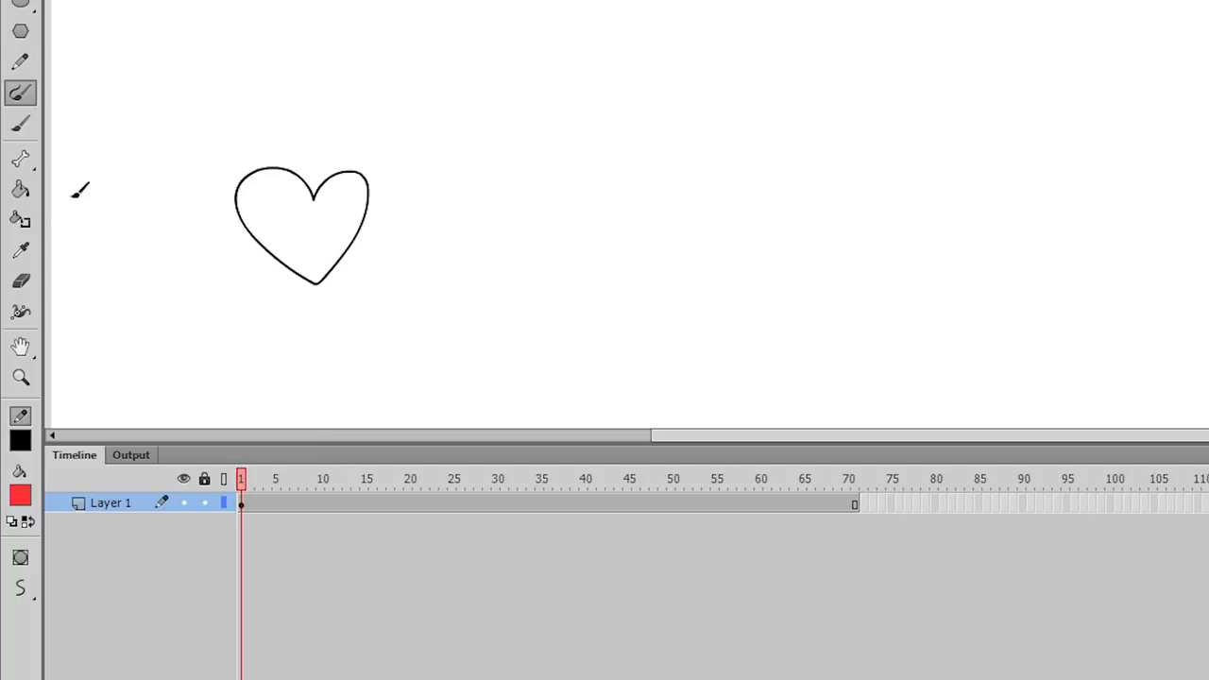
click(302, 236)
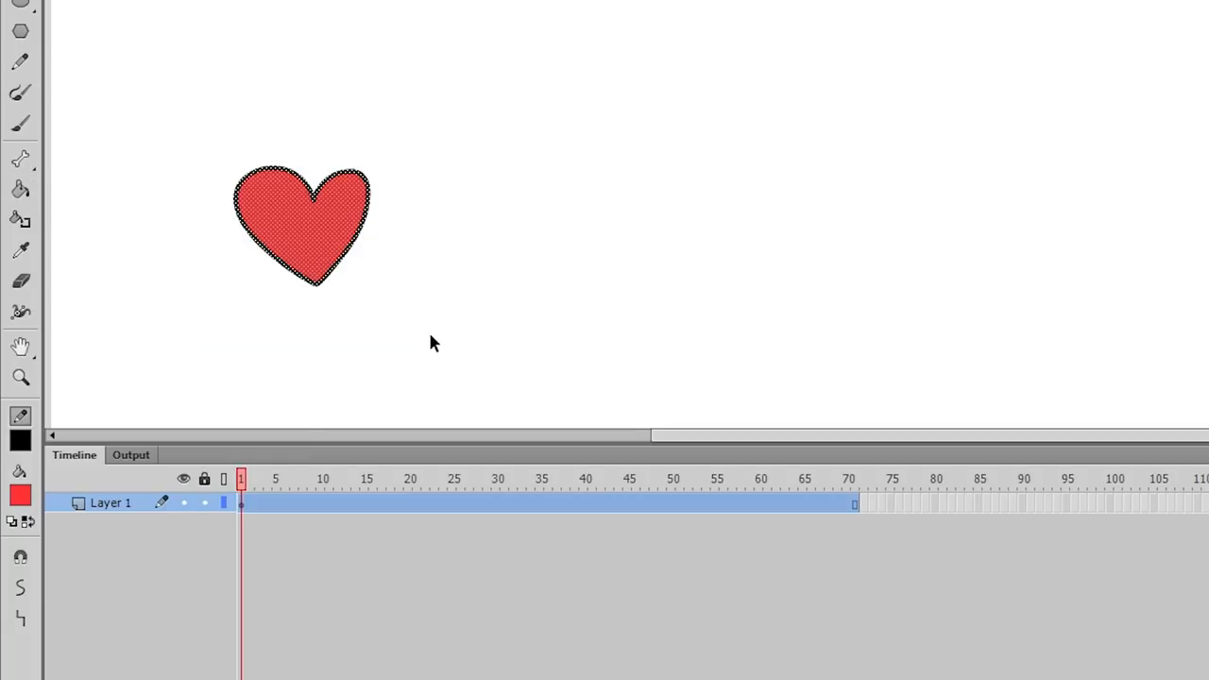
text(he)
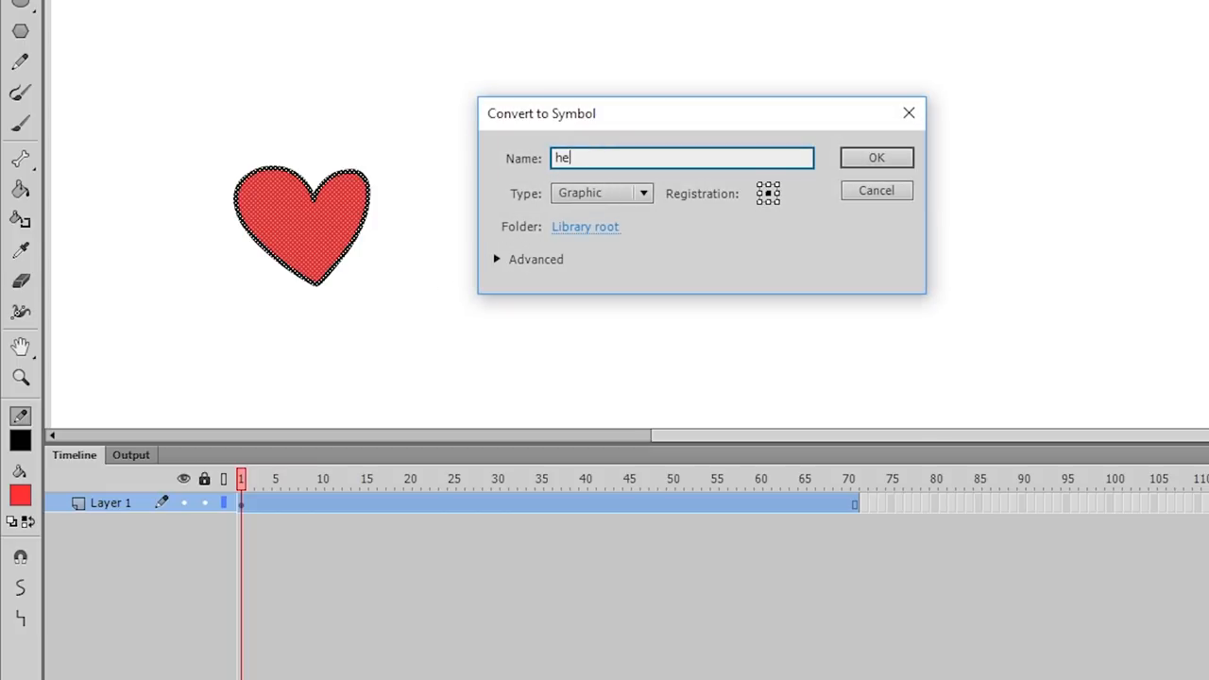
click(875, 157)
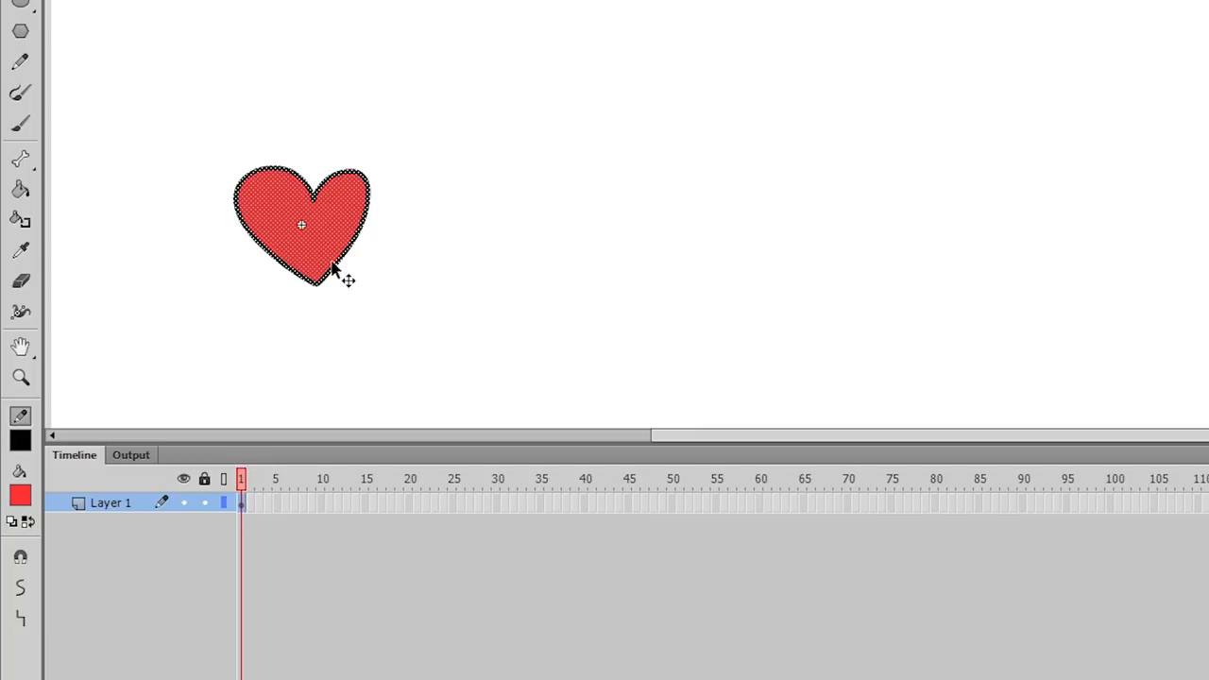
text(he)
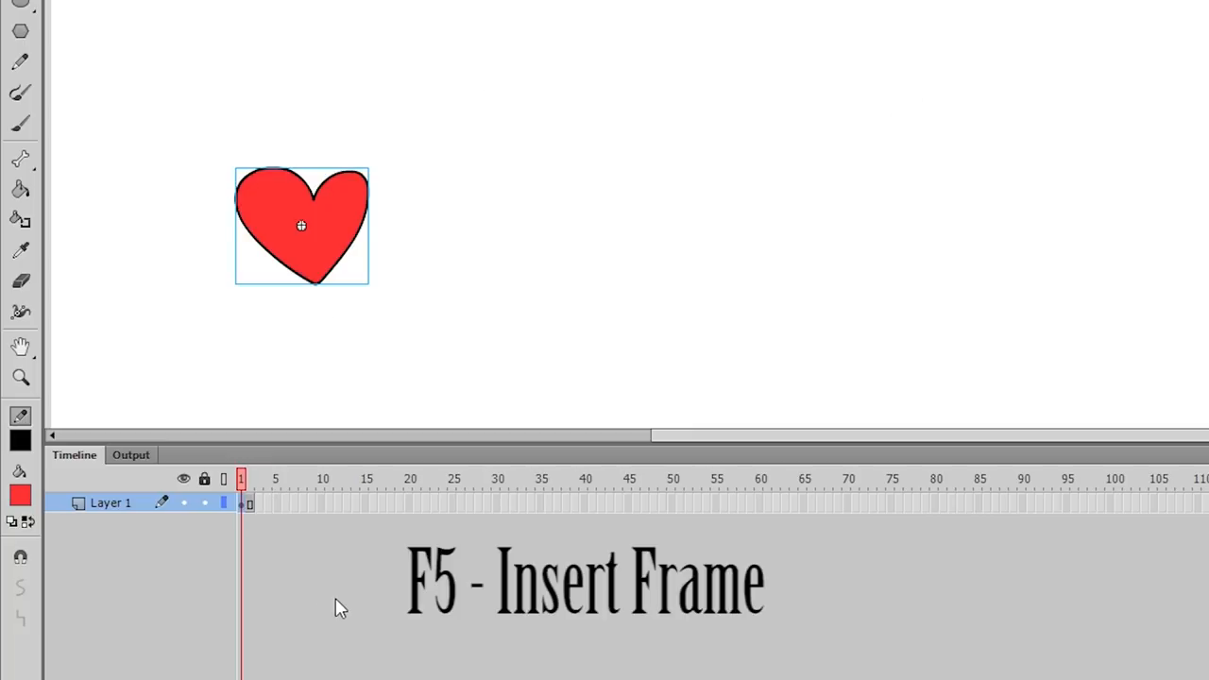
key(f5)
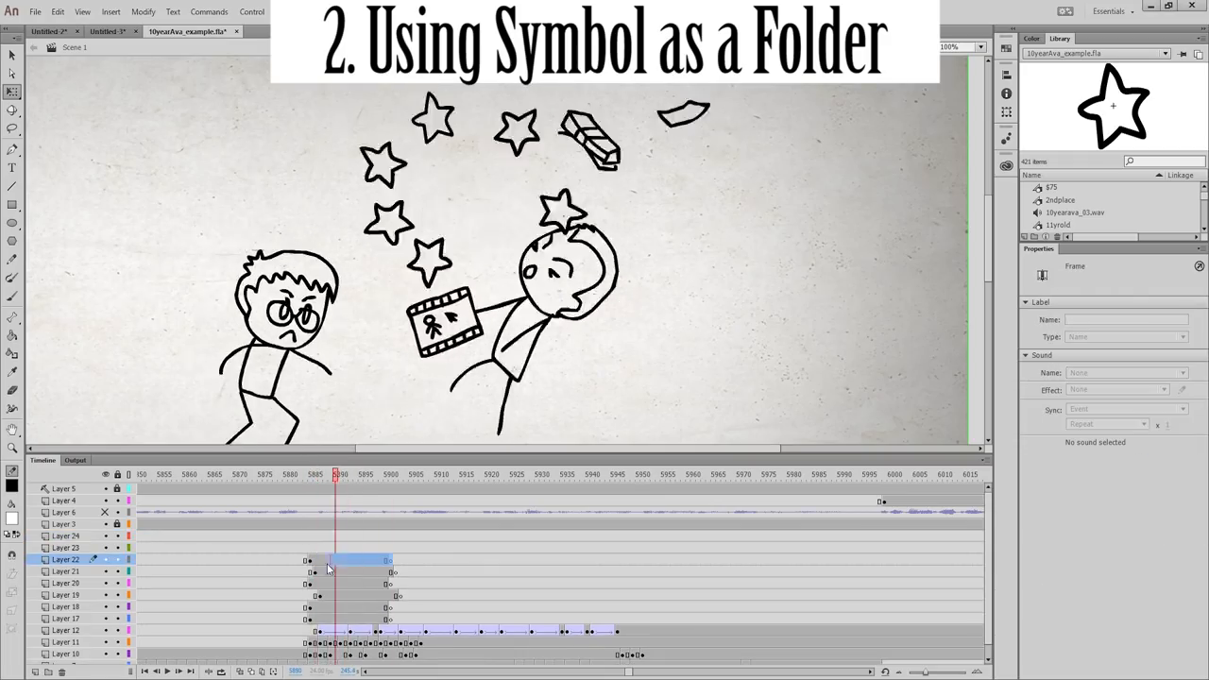
Paste the copied star layer frames into a new 'stars' graphic symbol and open the arrow-explosion file.
click(385, 474)
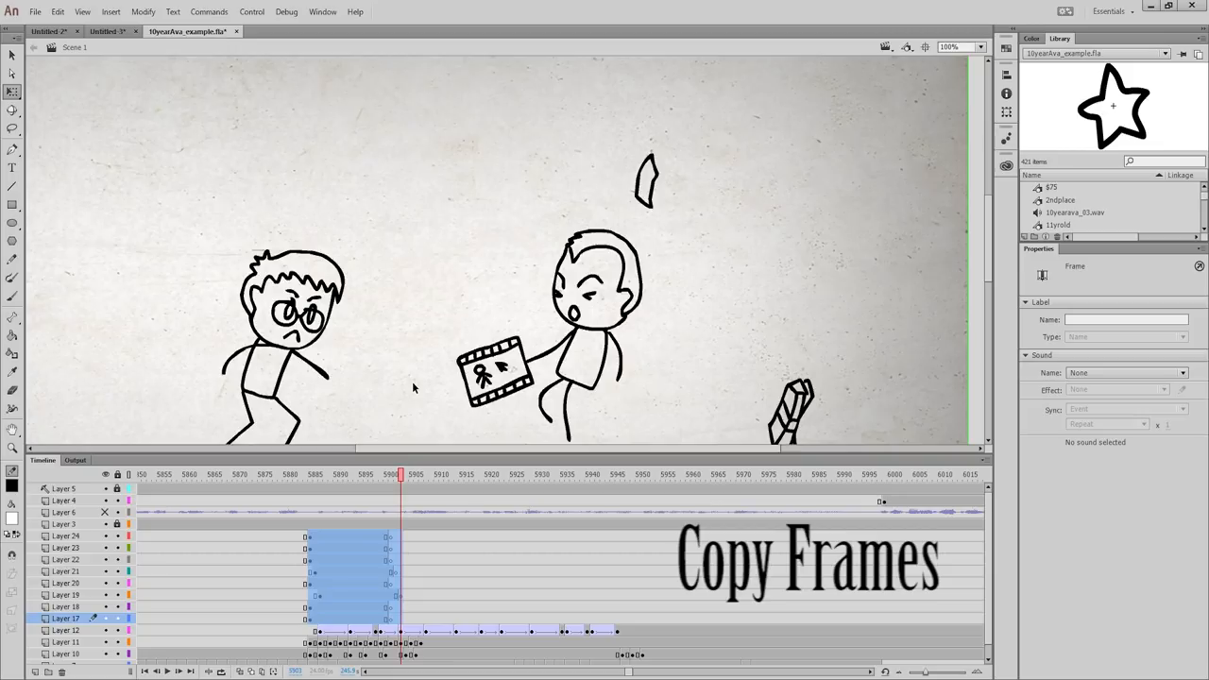
key(ctrl+F8)
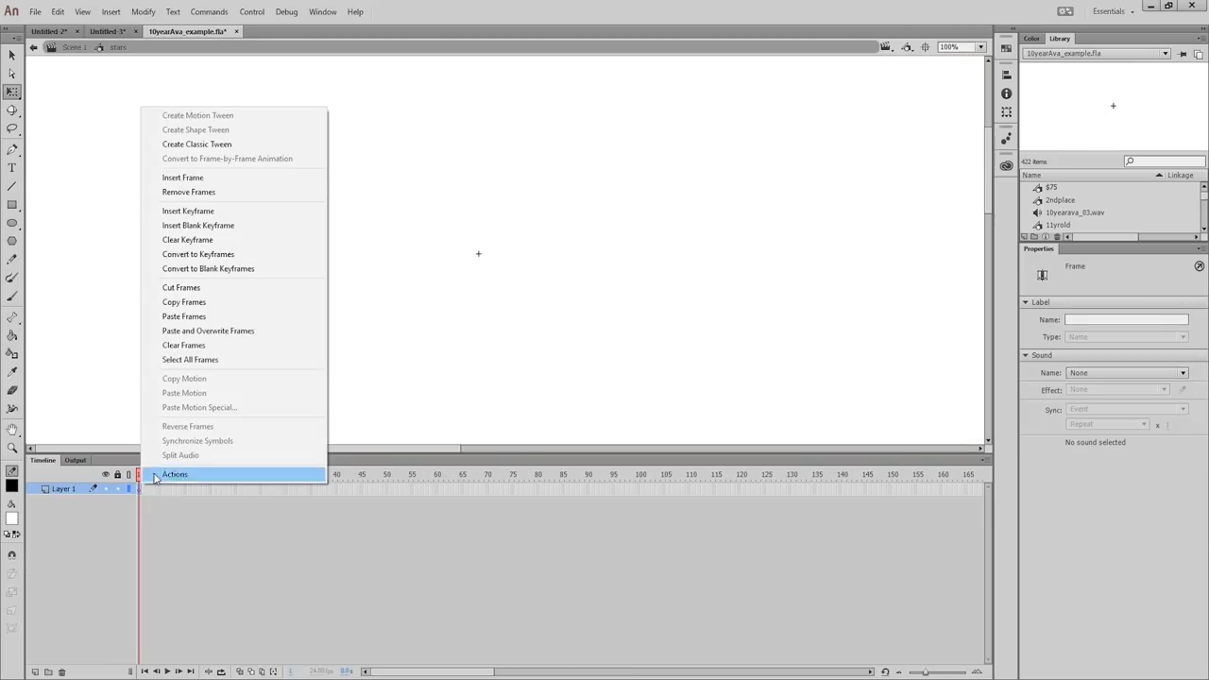
click(184, 316)
text(stars)
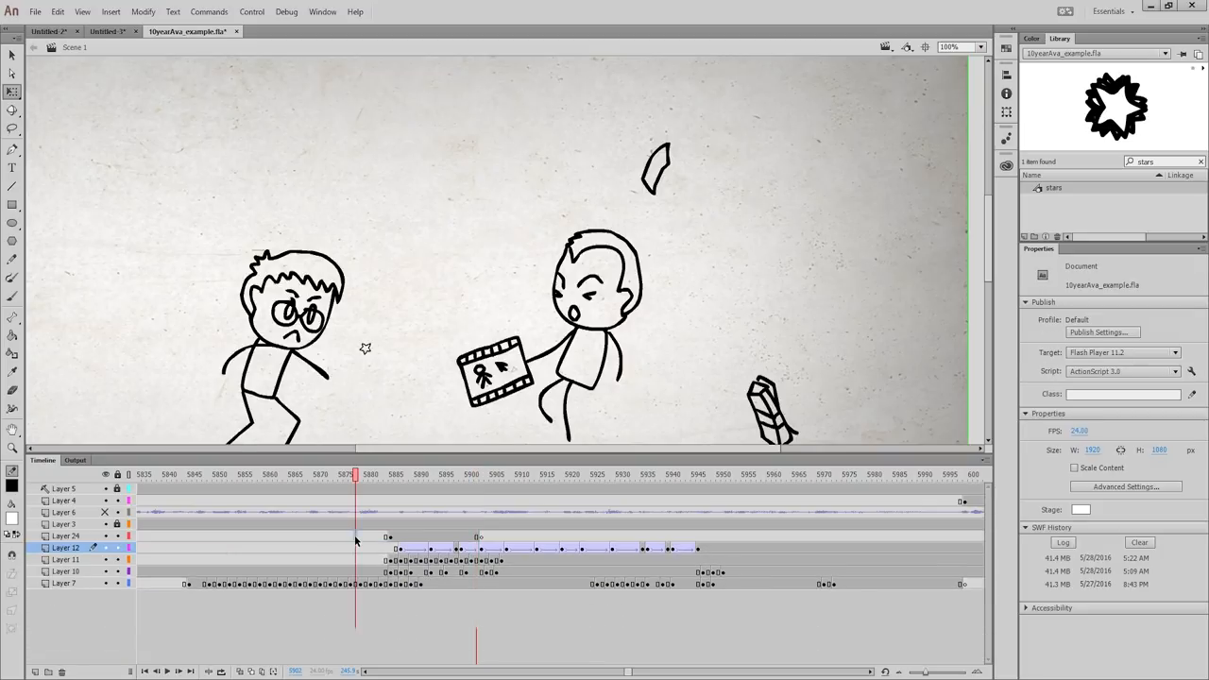
click(274, 31)
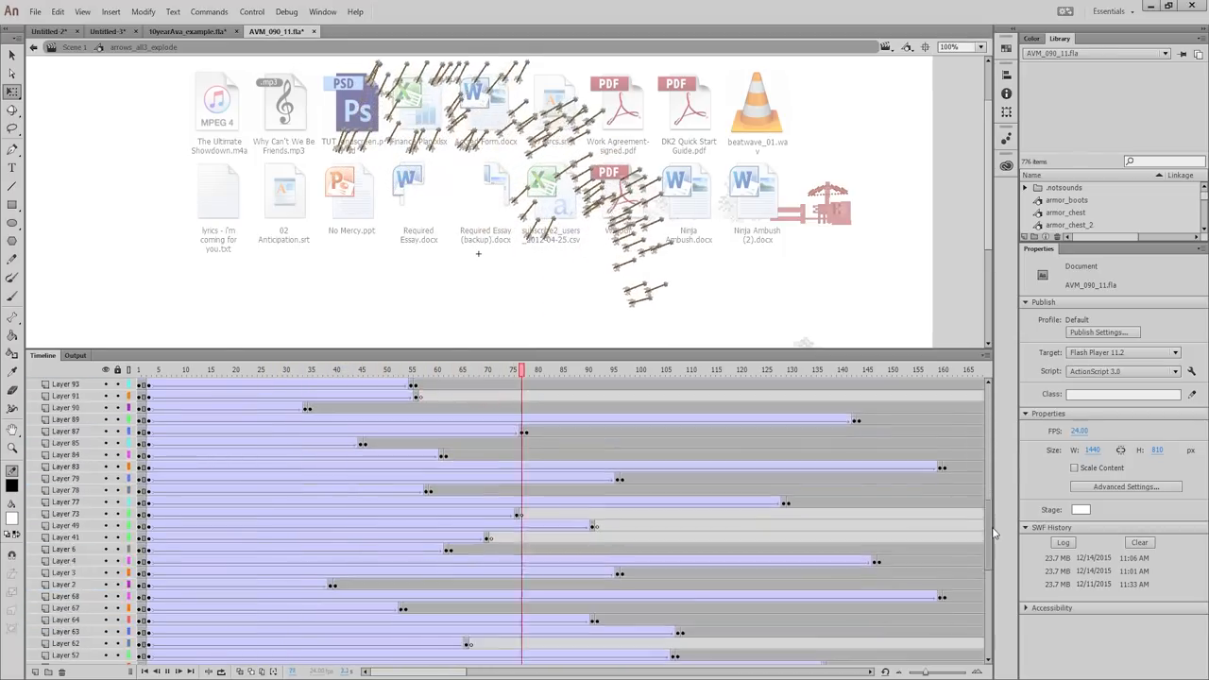
Switch to the cube file and preview early and later block variations inside the cube symbol.
click(282, 32)
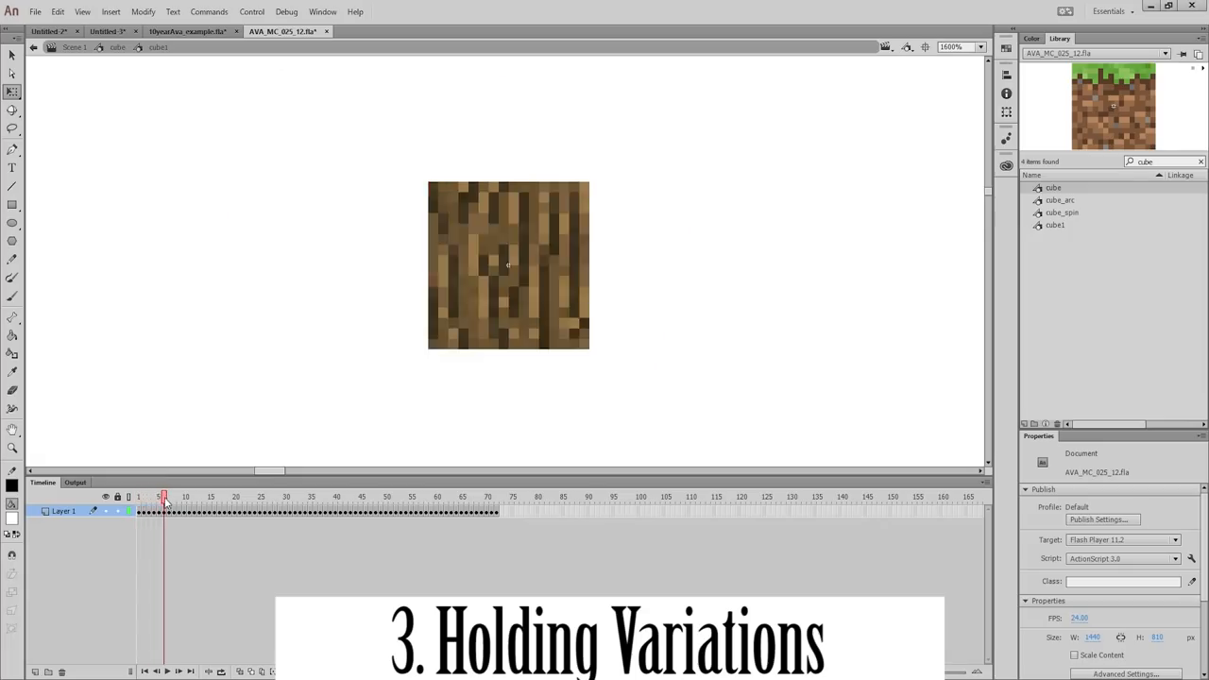
click(235, 496)
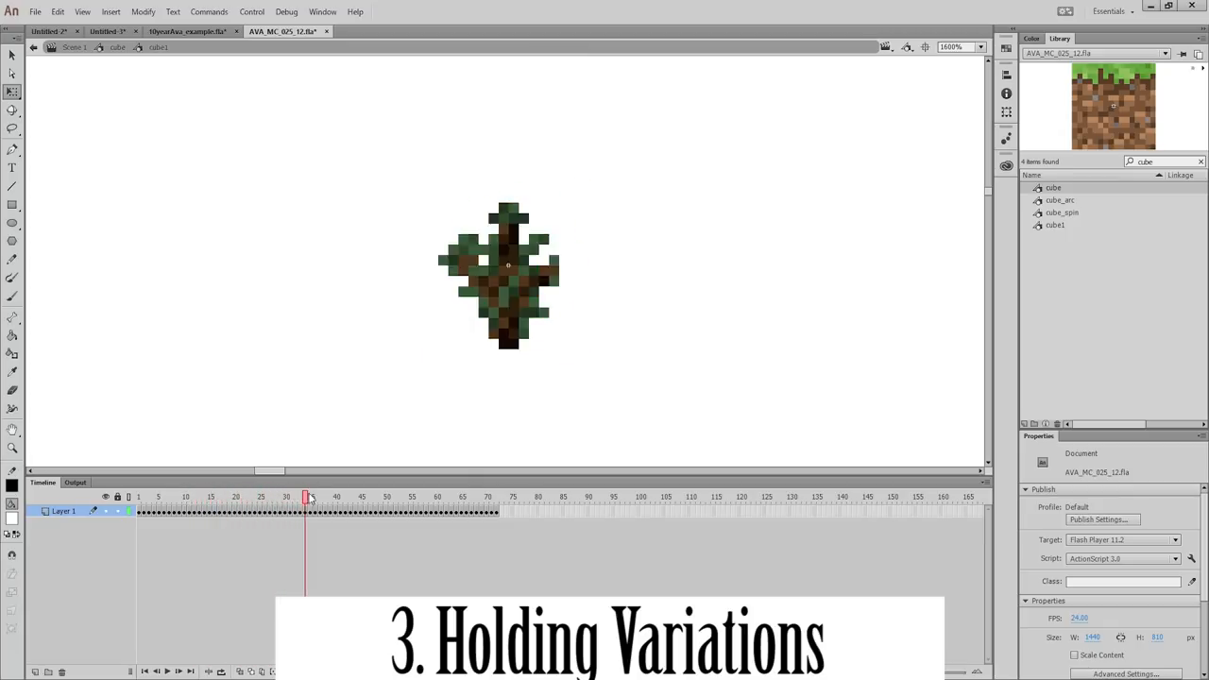
click(407, 495)
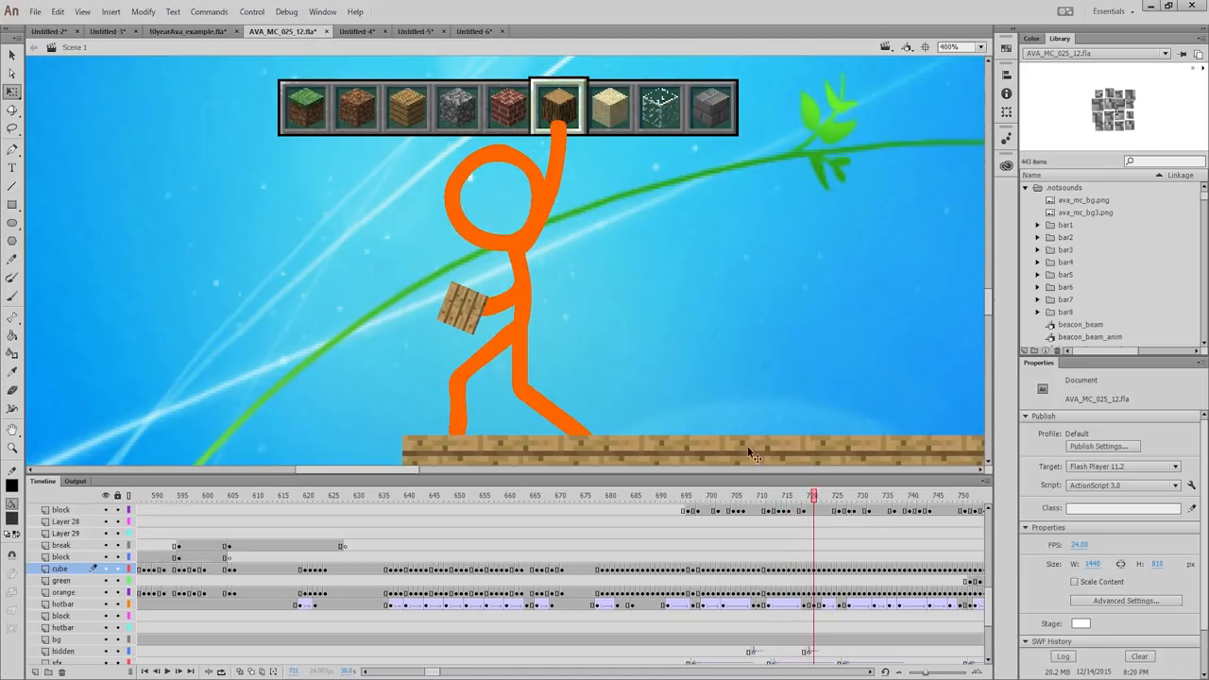
Set the held cube to Single Frame, entering first frame 12, then 5.
click(463, 311)
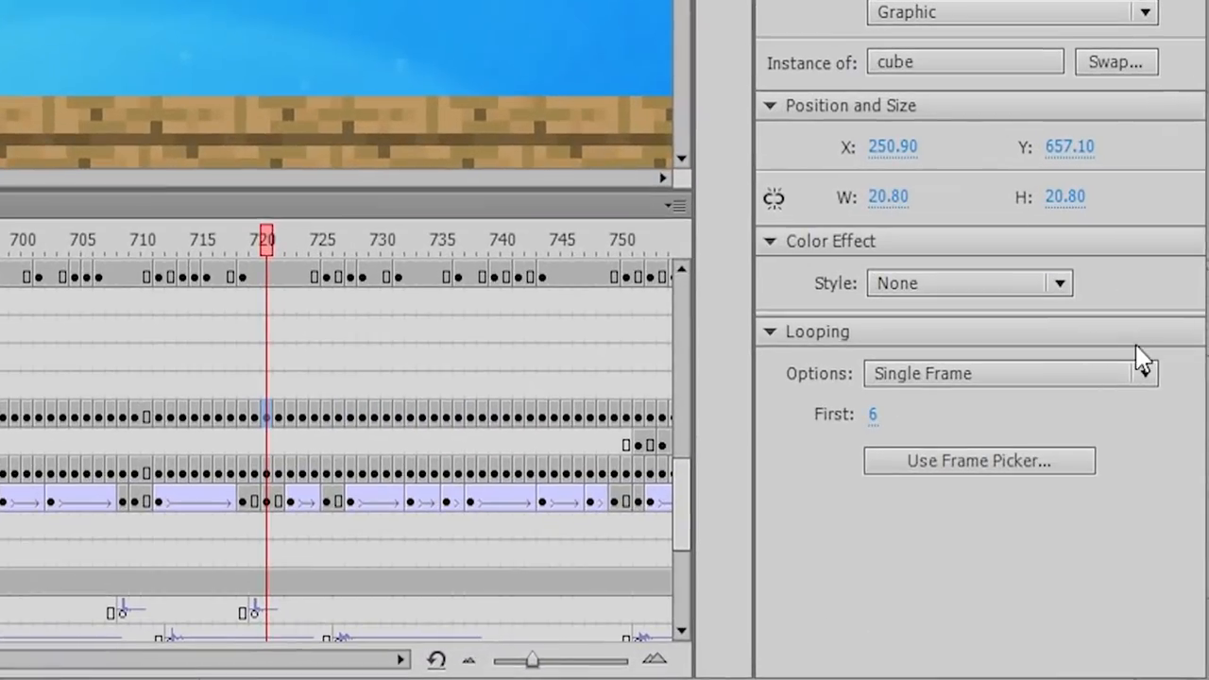
click(1010, 373)
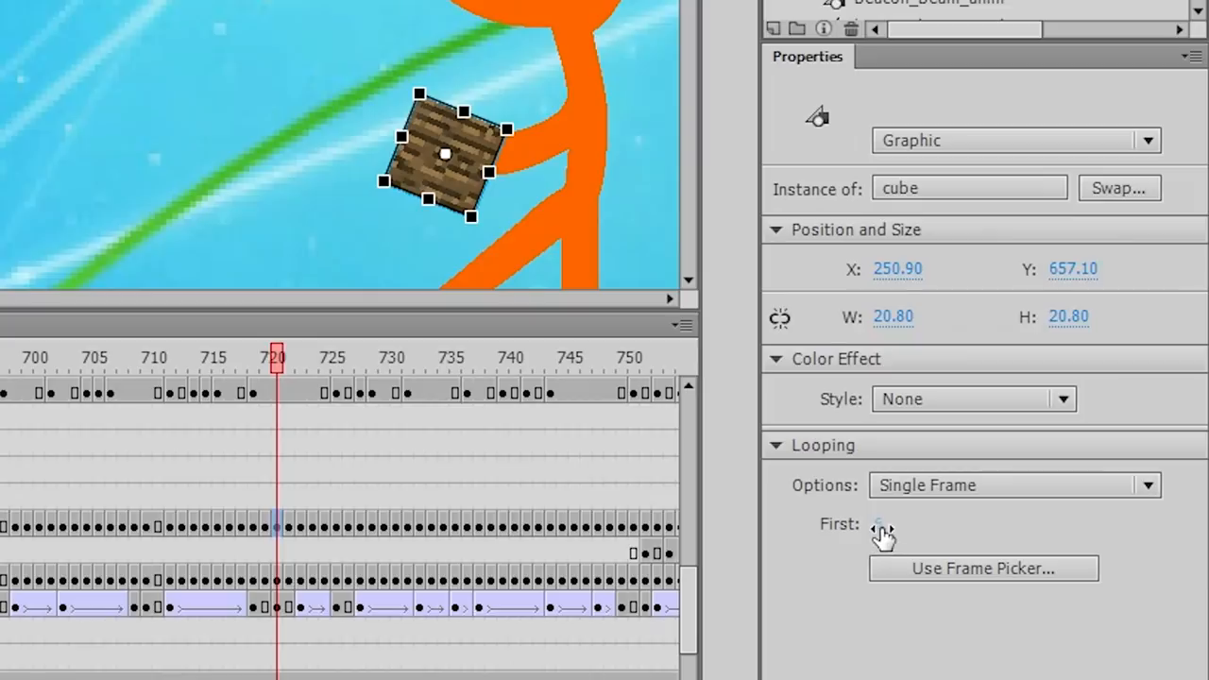
text(12)
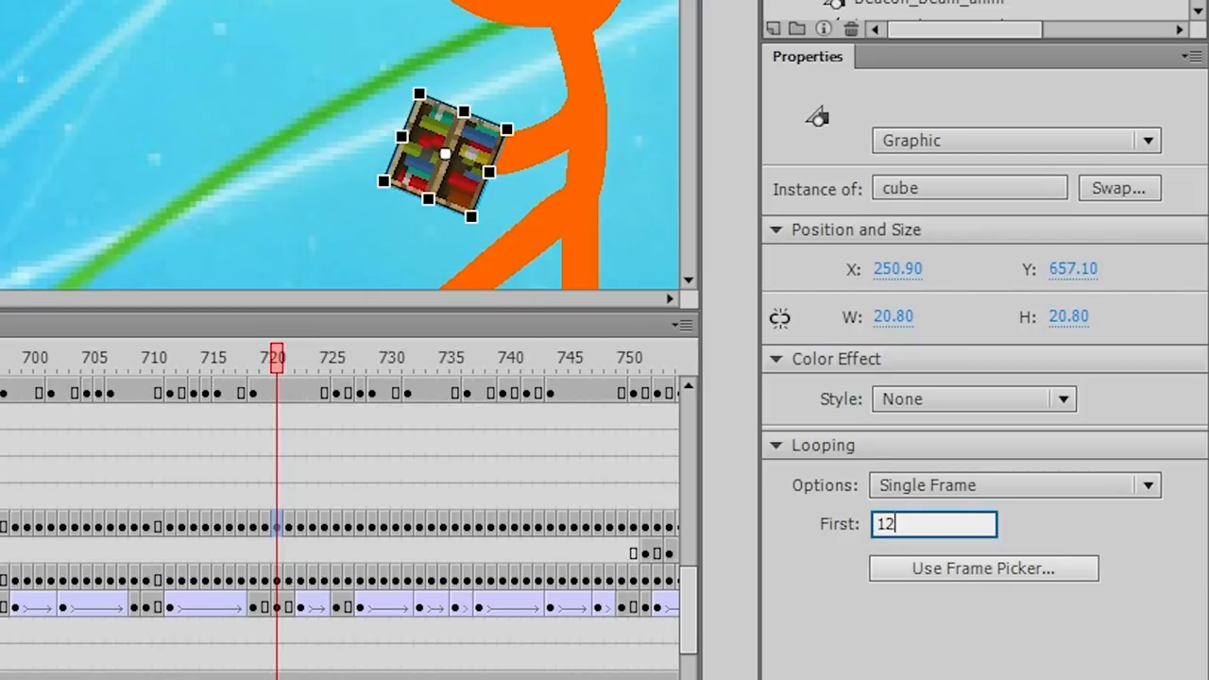
text(5)
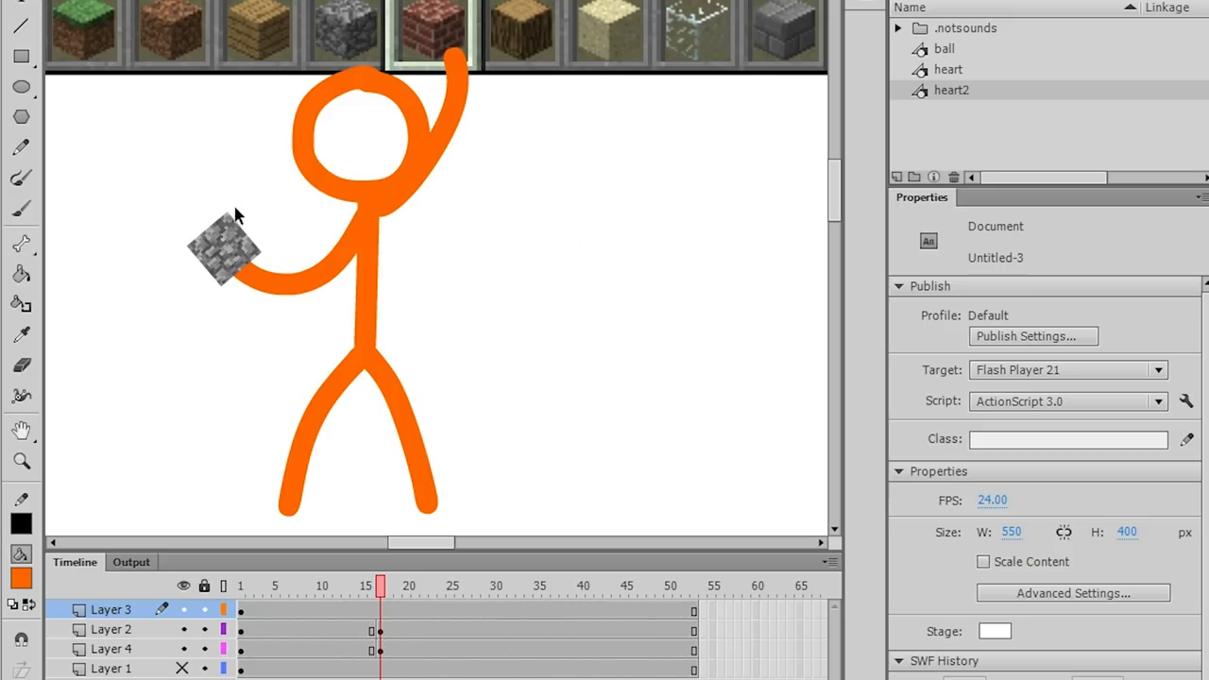
Set the held cube's fixed display frame to 5, the brick block.
click(224, 248)
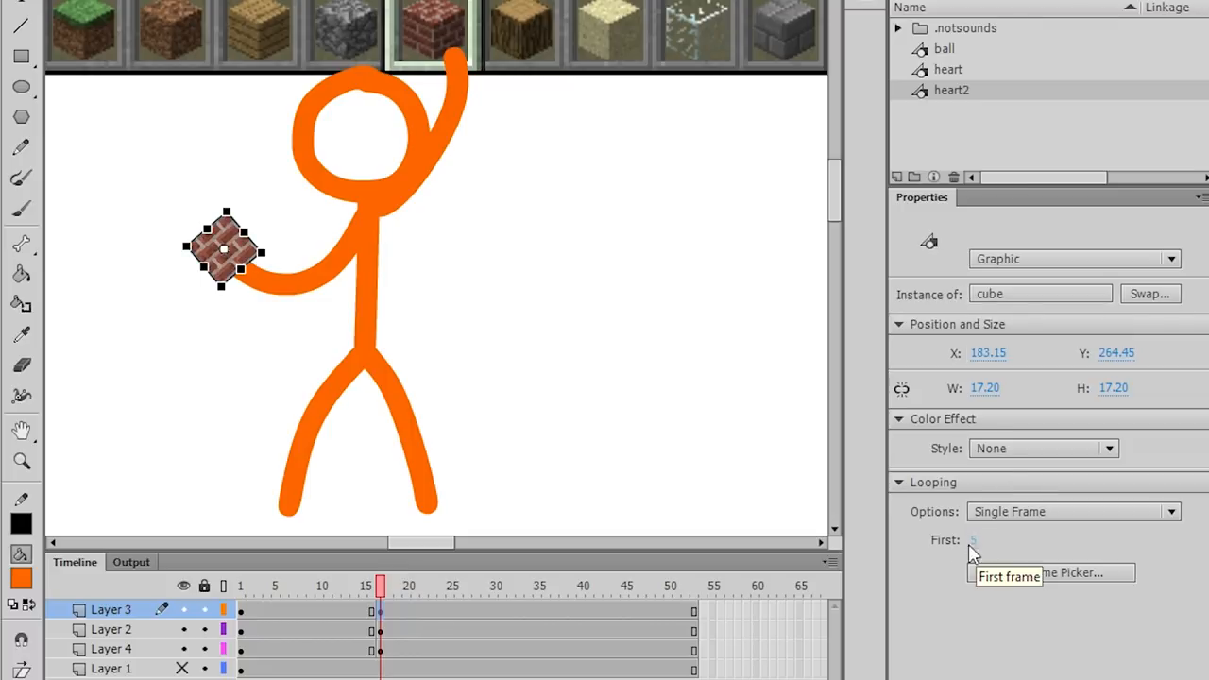
click(279, 370)
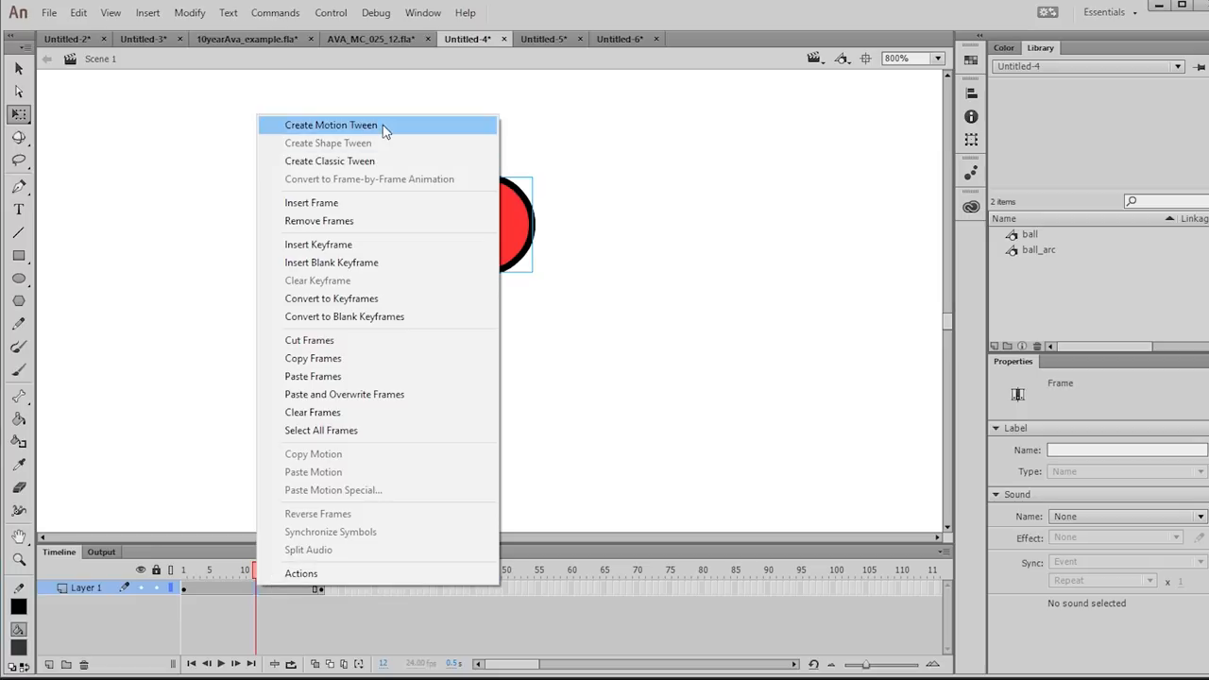
Add a motion tween to the red ball's frames and preview a later frame.
click(330, 124)
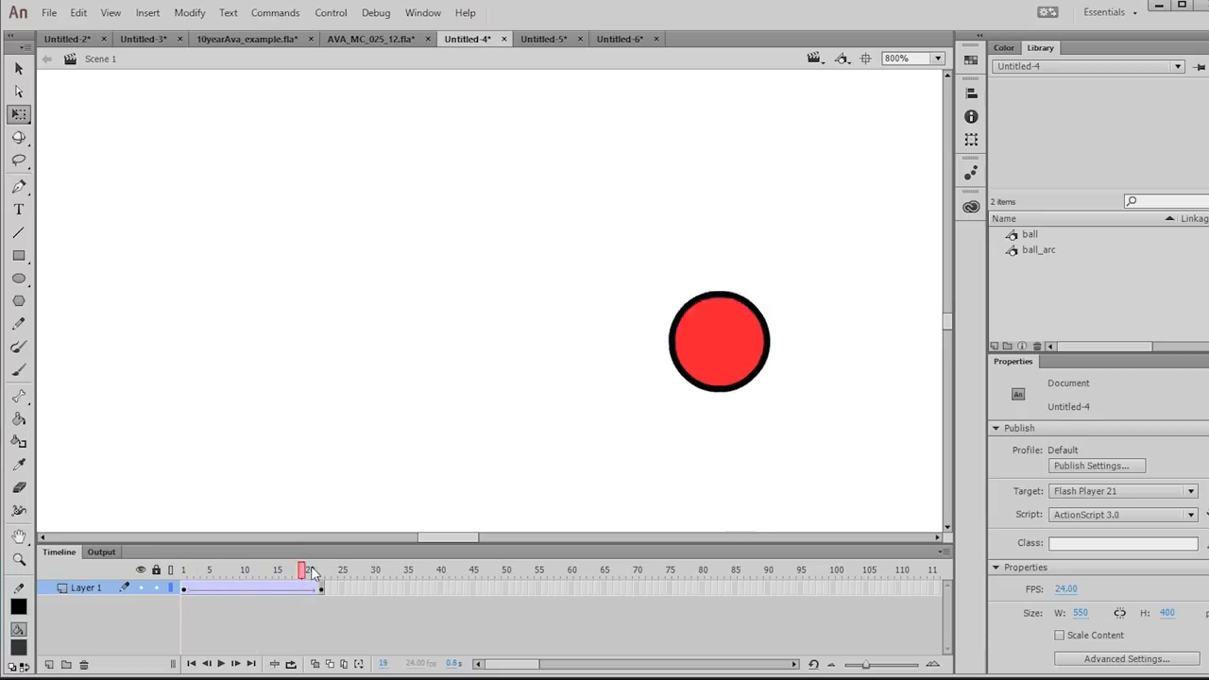
click(542, 38)
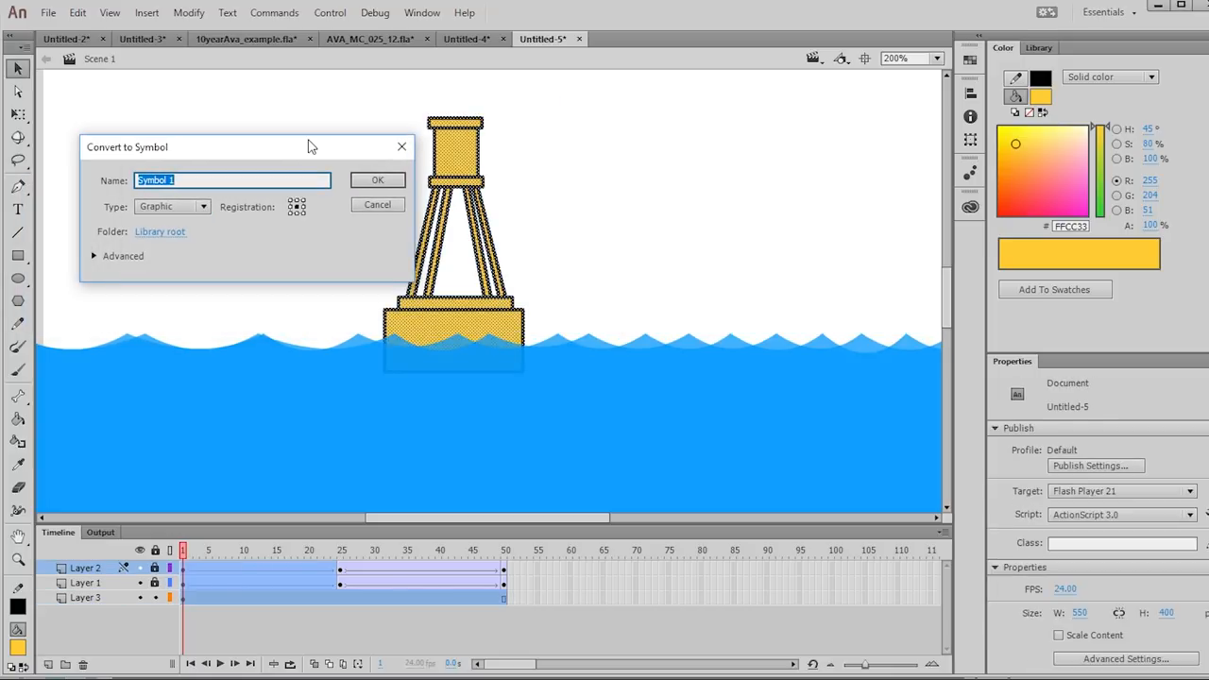
Convert the buoy to graphic symbol buoy_bob, then wrap it in graphic symbol buoy_sway.
click(377, 180)
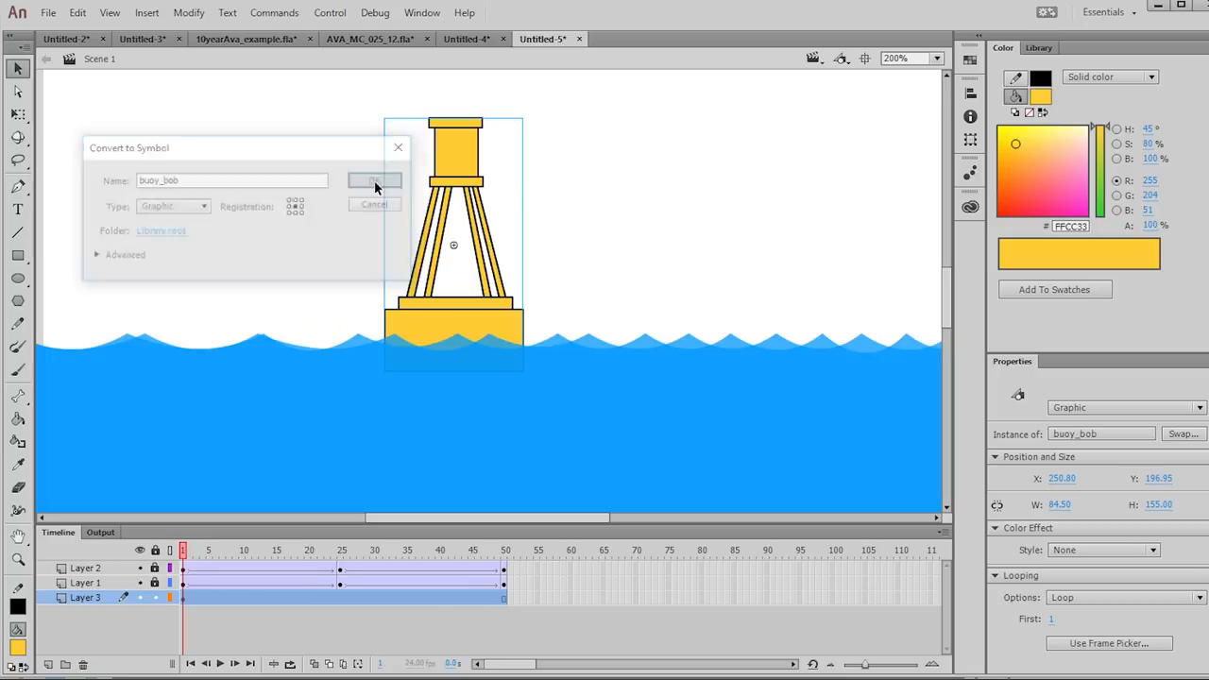
click(375, 180)
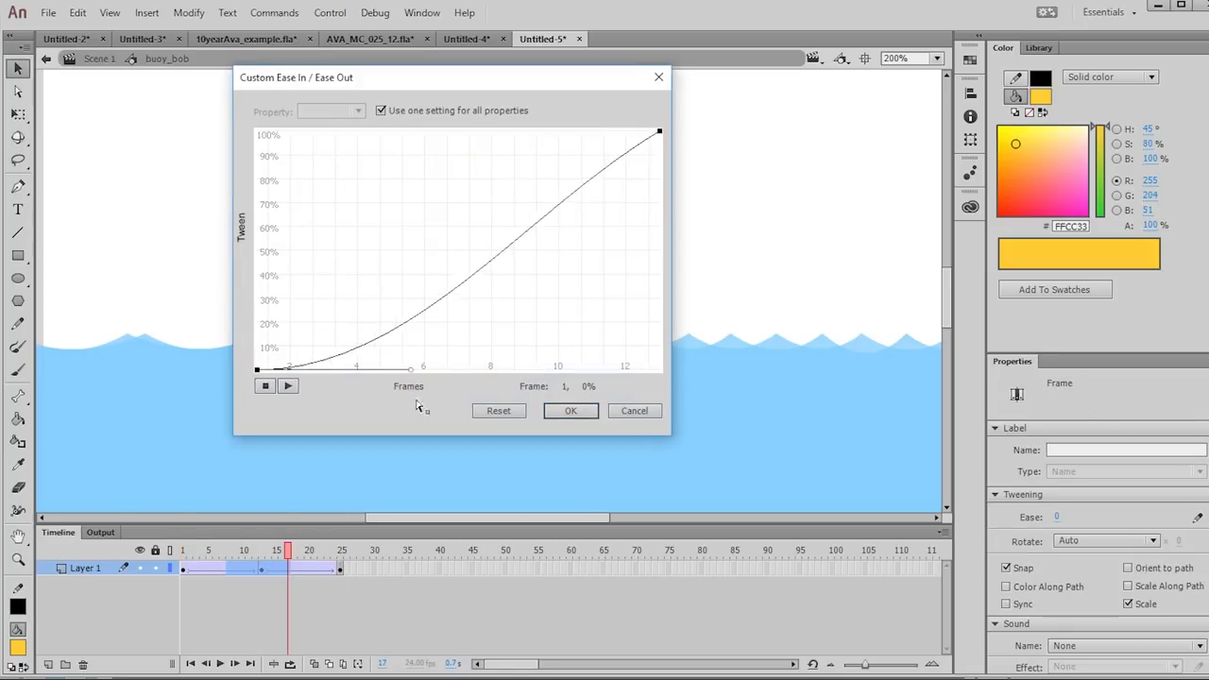
click(571, 409)
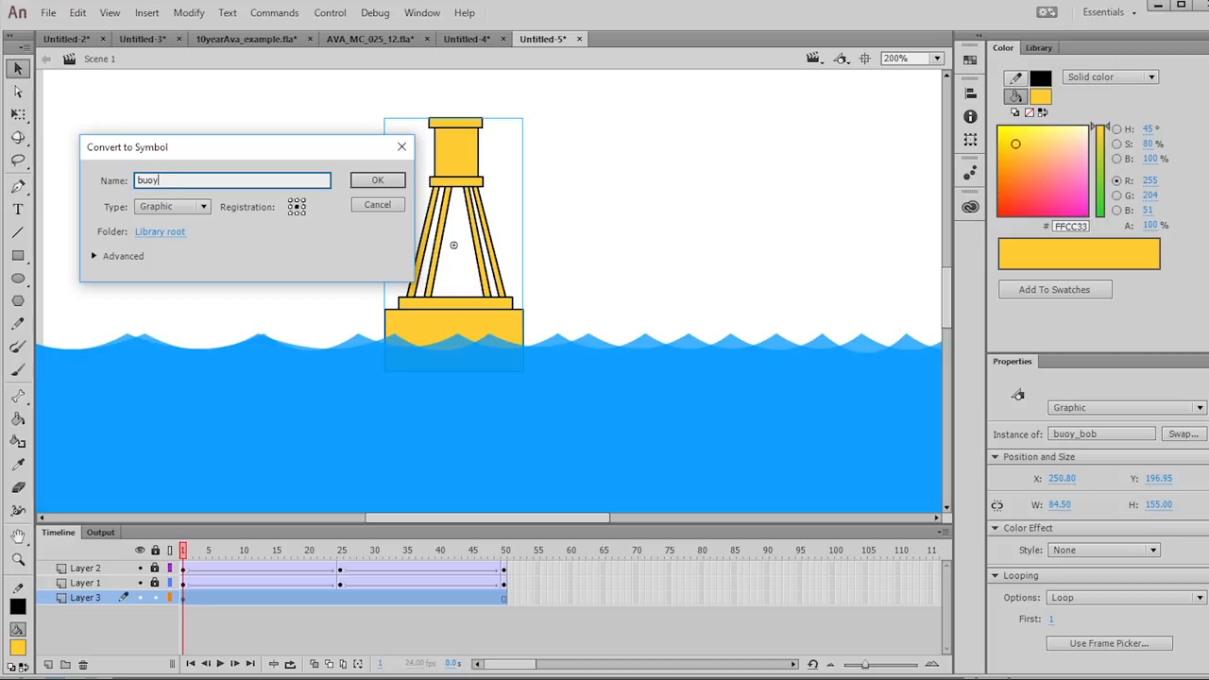
click(377, 181)
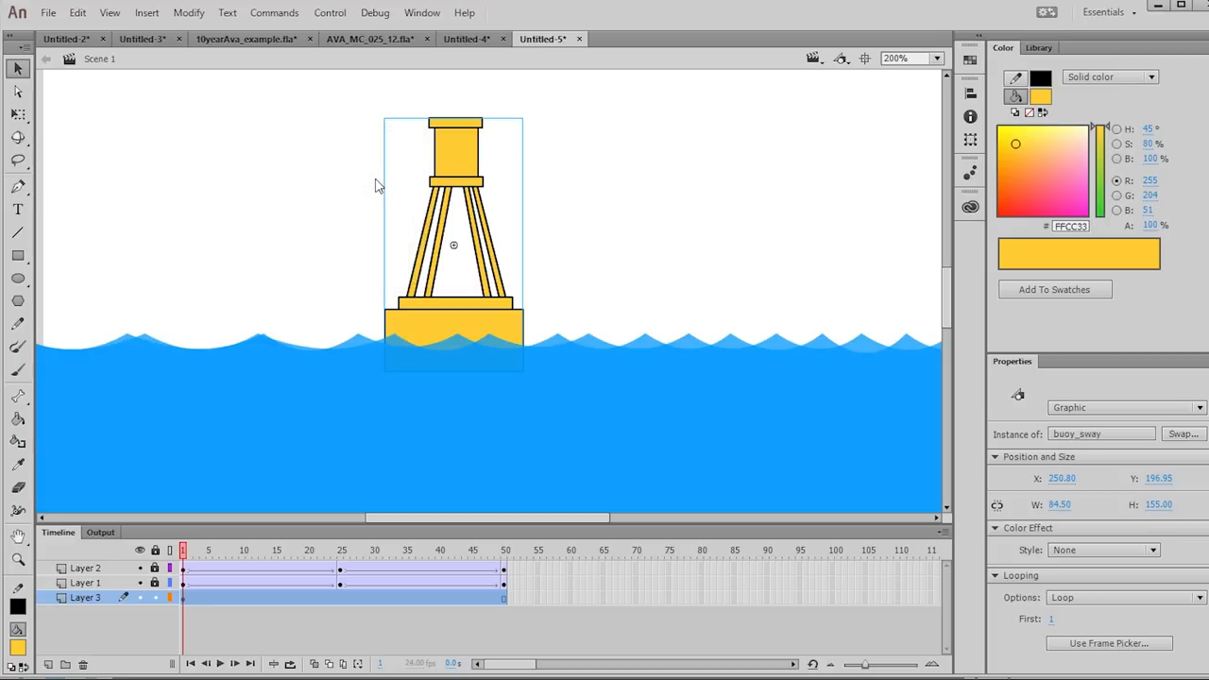
mouse_move(463, 184)
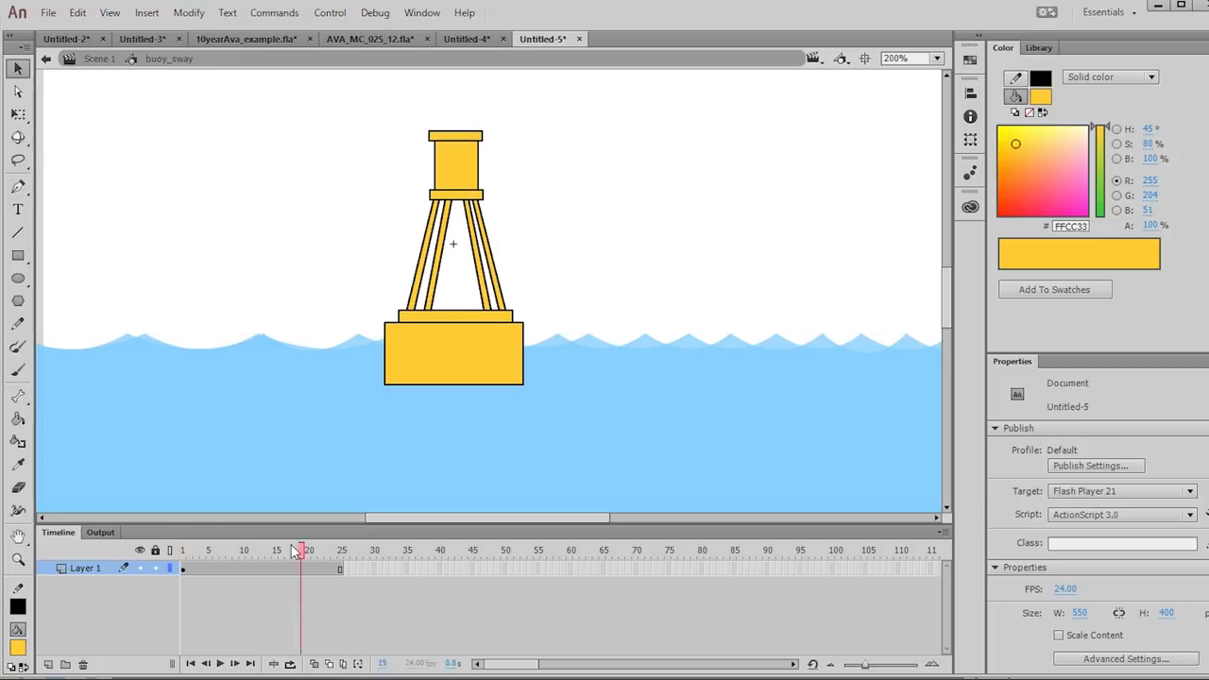
Tween the buoy's tilt out to frame 50 inside buoy_sway, then return to Scene 1.
click(340, 550)
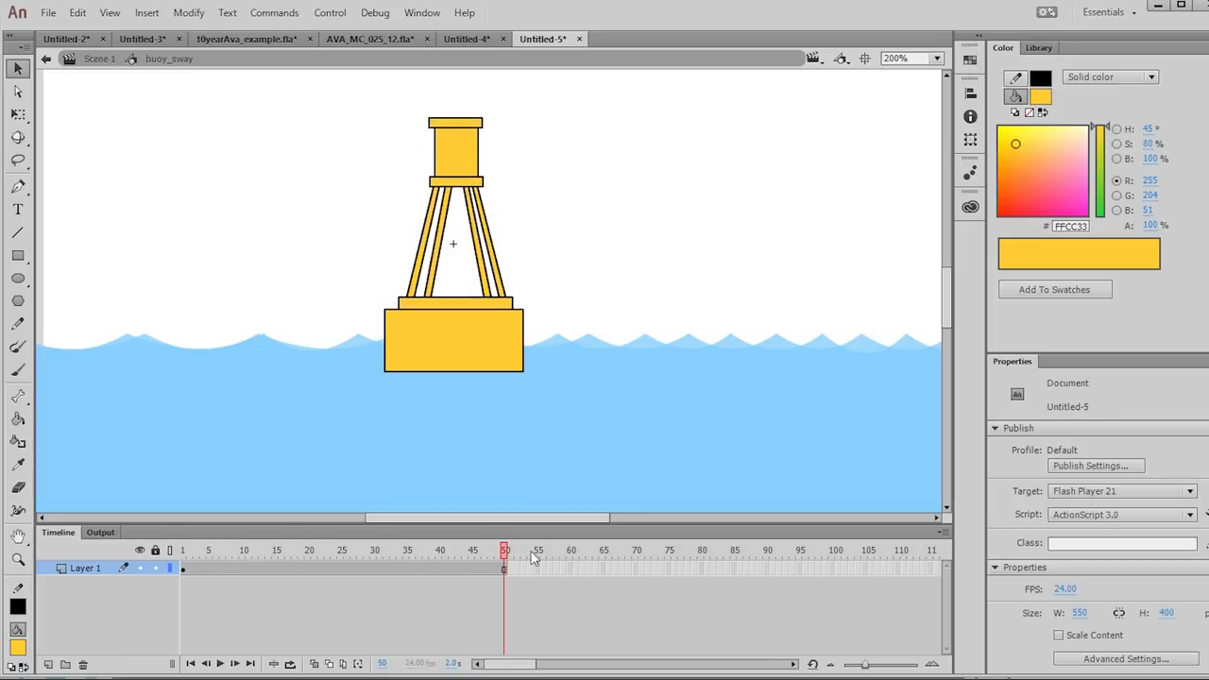
click(453, 243)
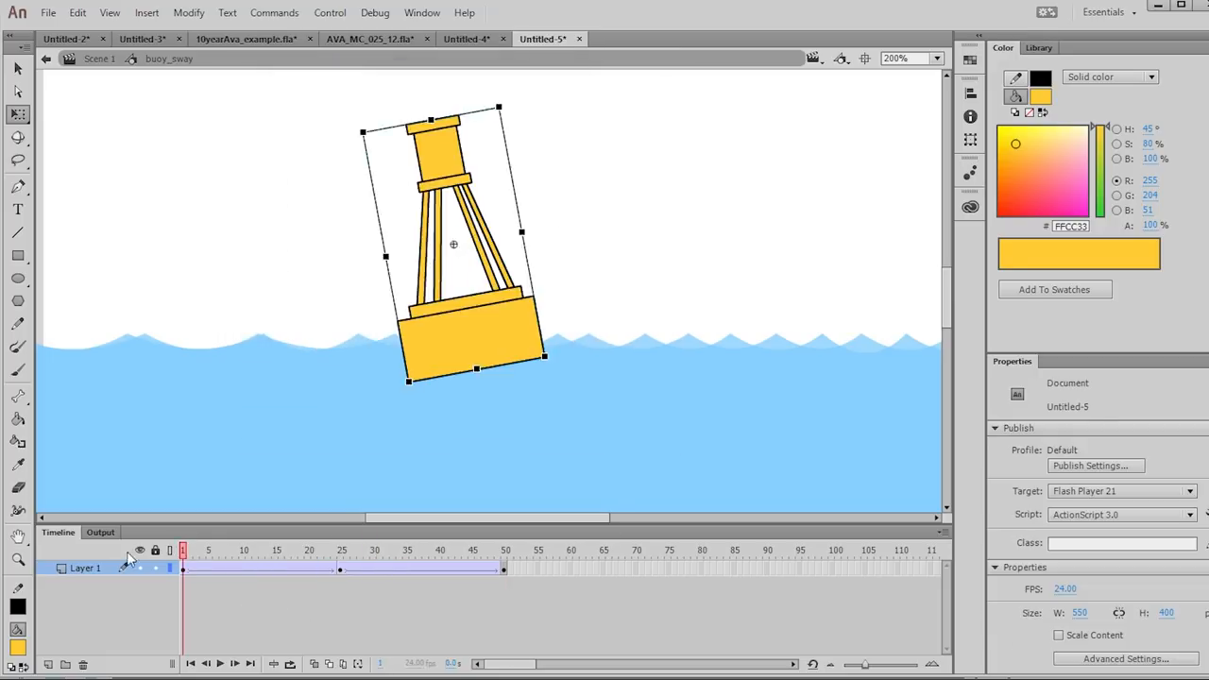
click(504, 550)
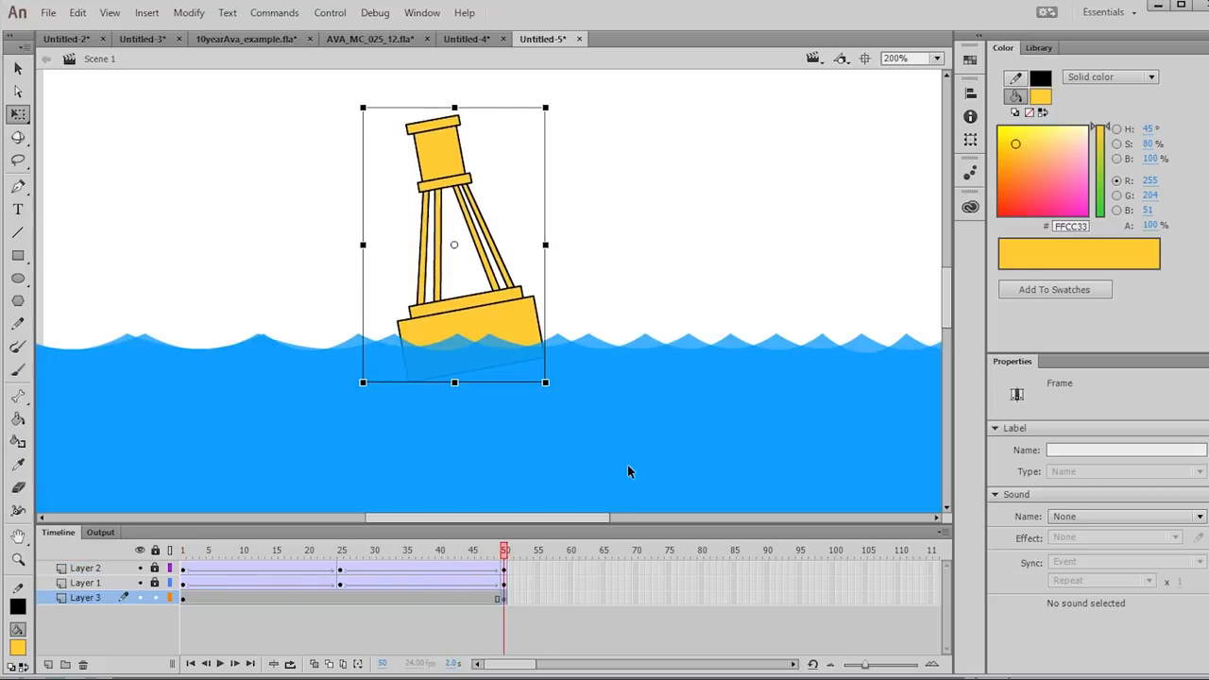
click(308, 550)
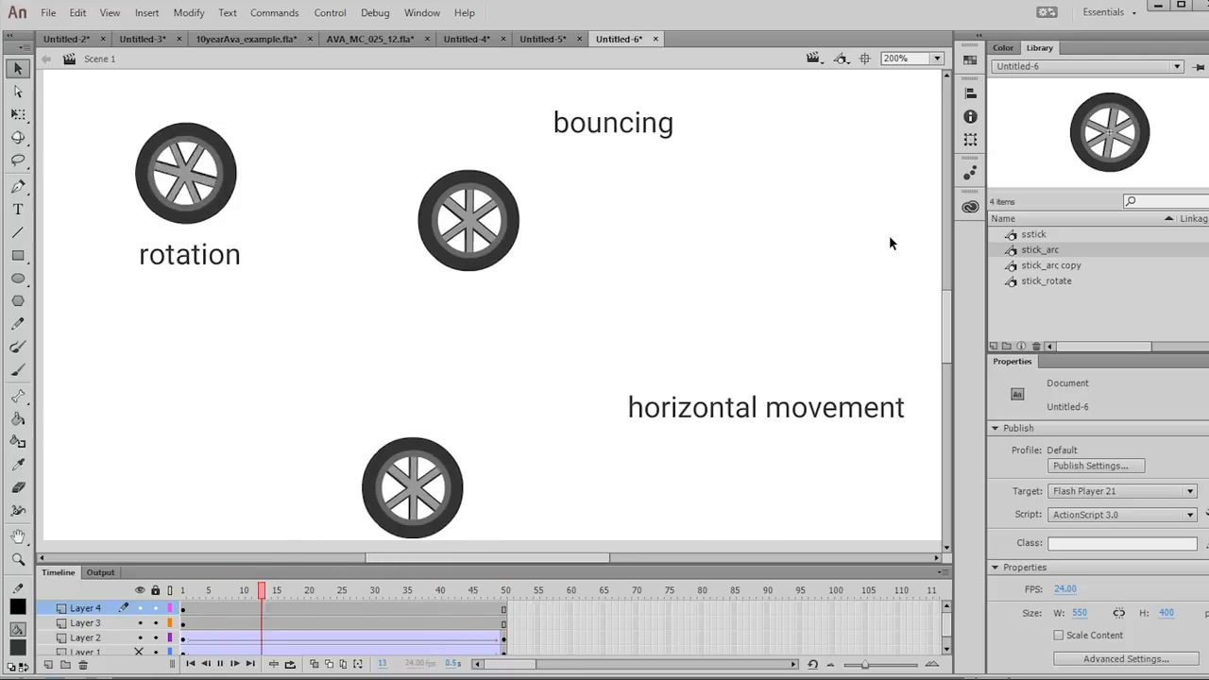
Switch to the FROG ANIMATION-MONDAY2.fla document.
click(746, 39)
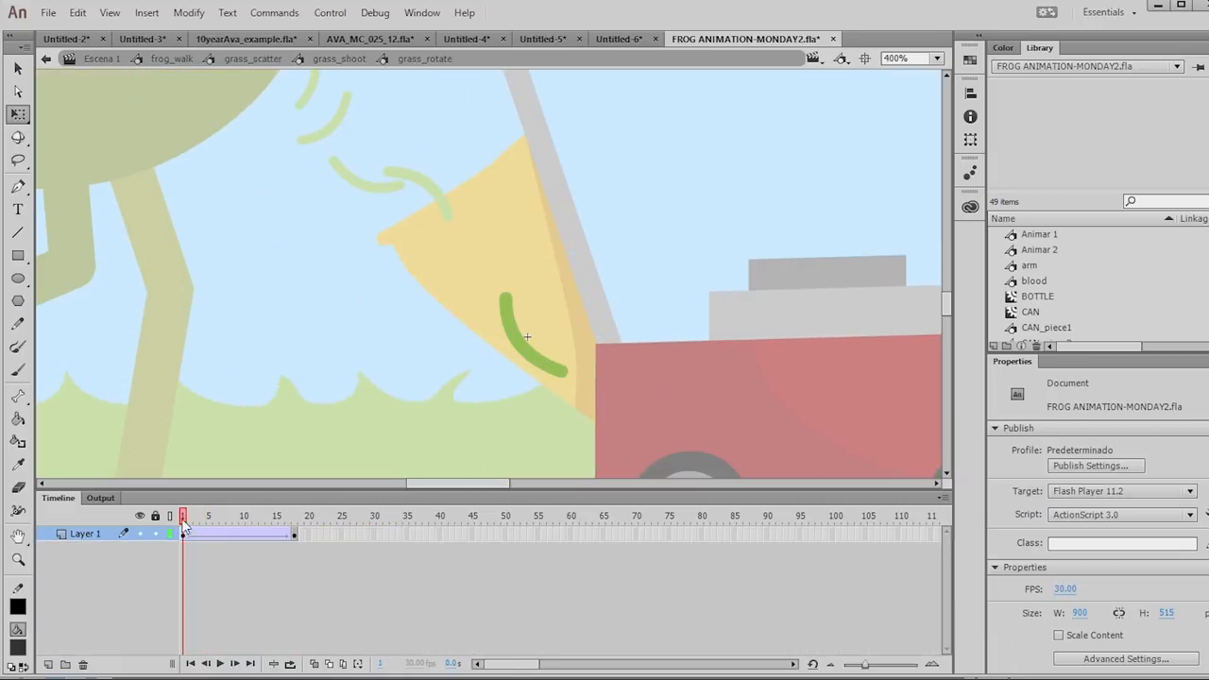
mouse_move(413, 216)
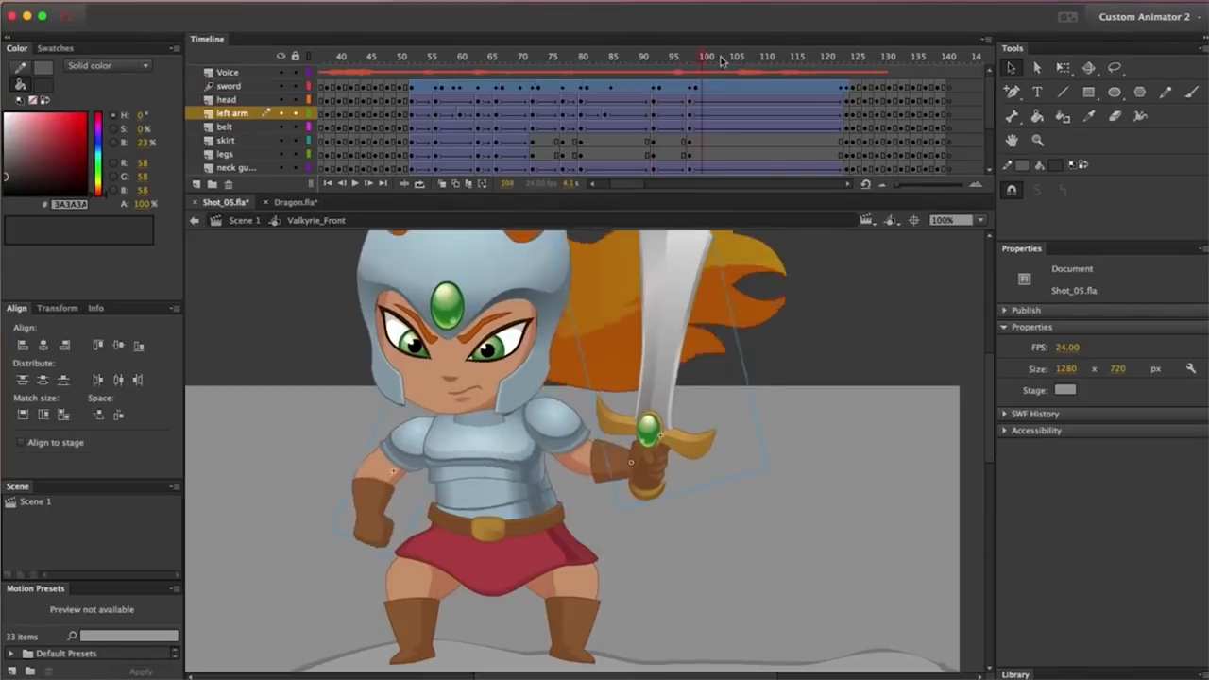
Jump to a later frame (around frame 100) of the valkyrie animation.
click(650, 57)
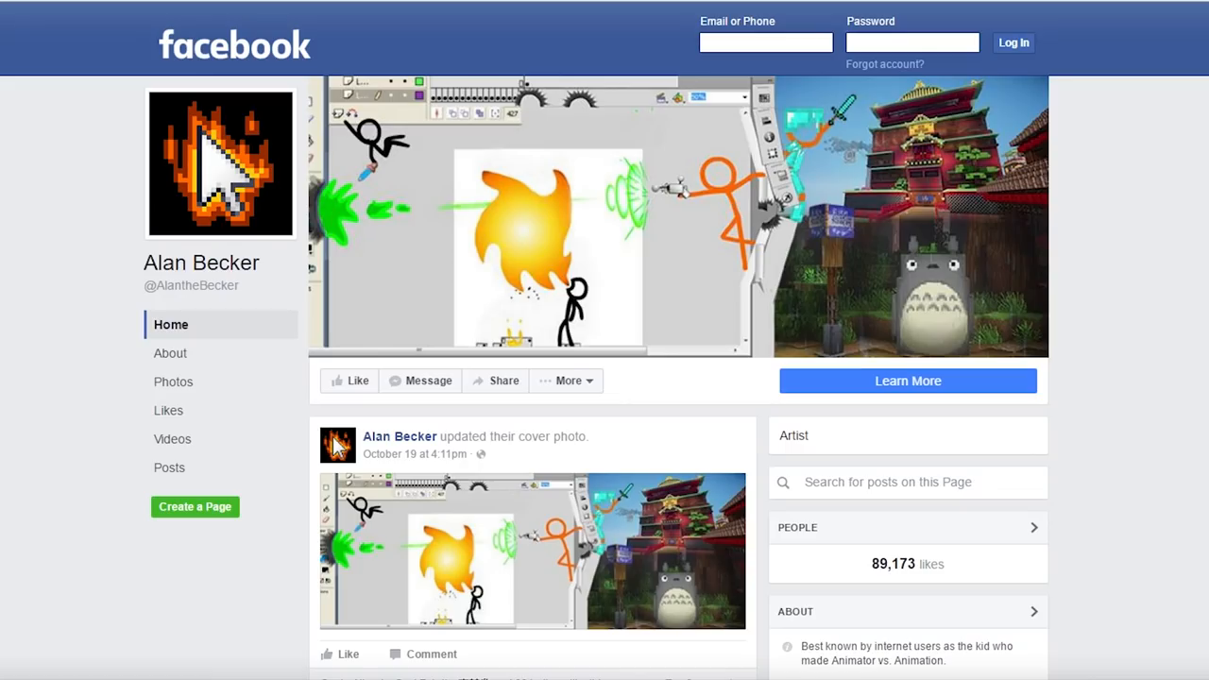
Scroll past the cover photo, course recommendation and VR share to the Minecraft video post.
scroll(down, 3)
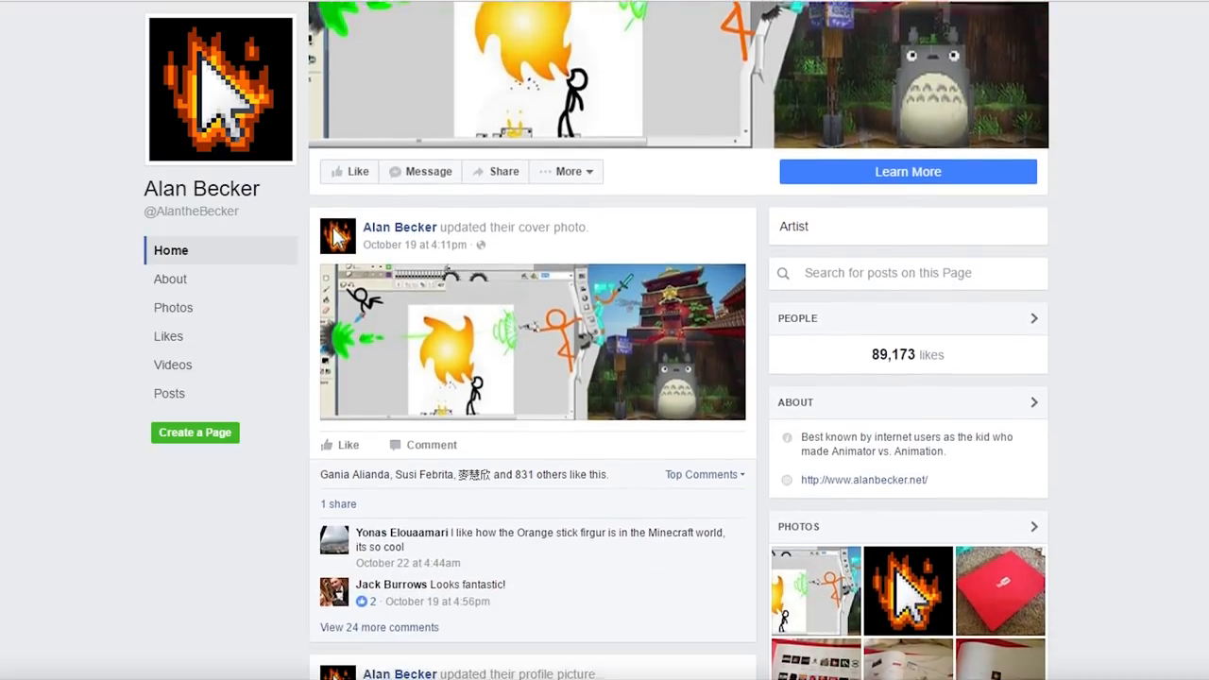
scroll(down, 3)
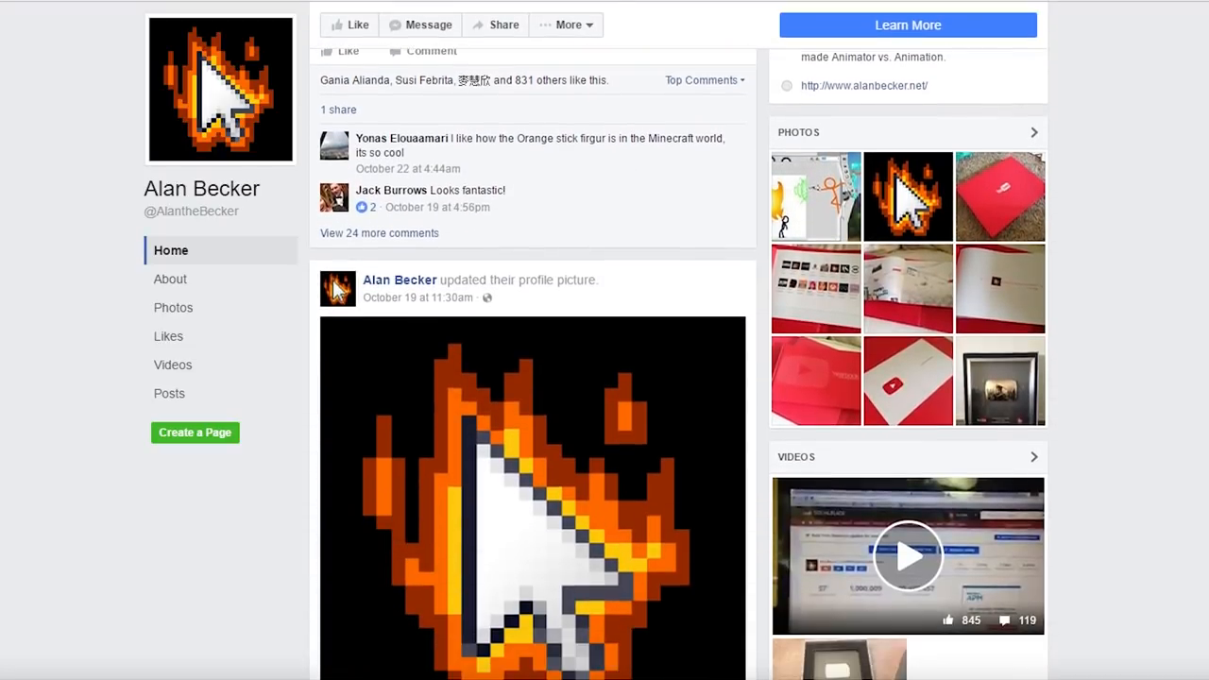
scroll(down, 3)
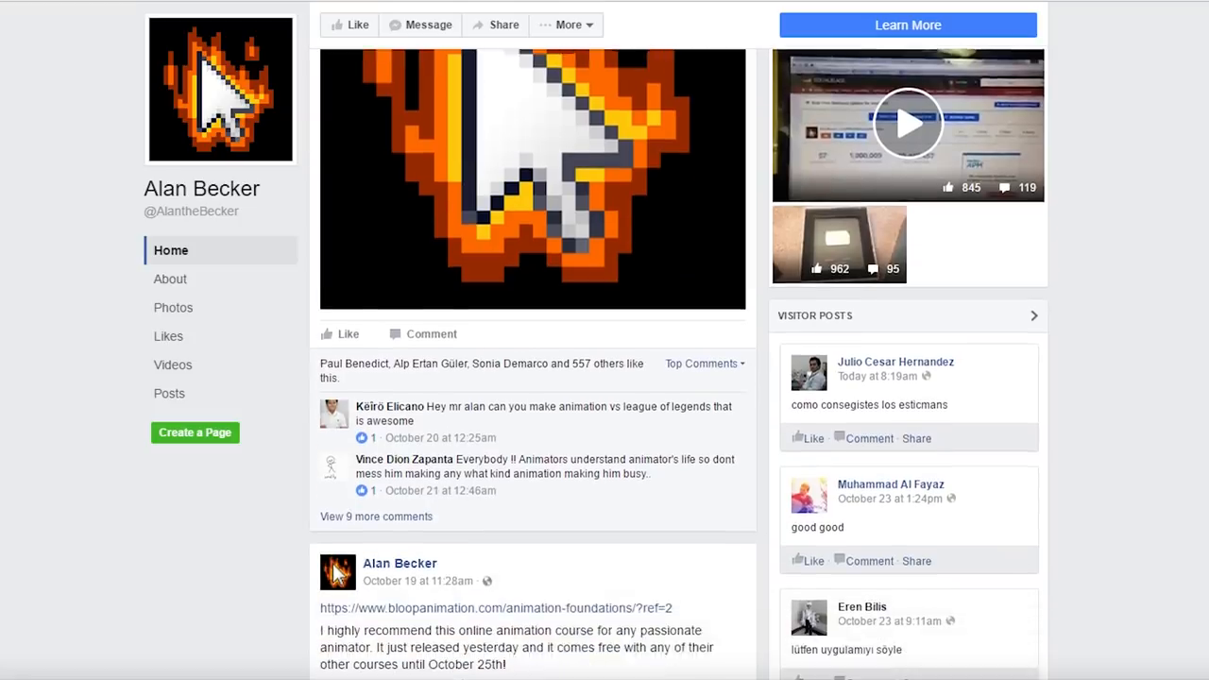
scroll(down, 3)
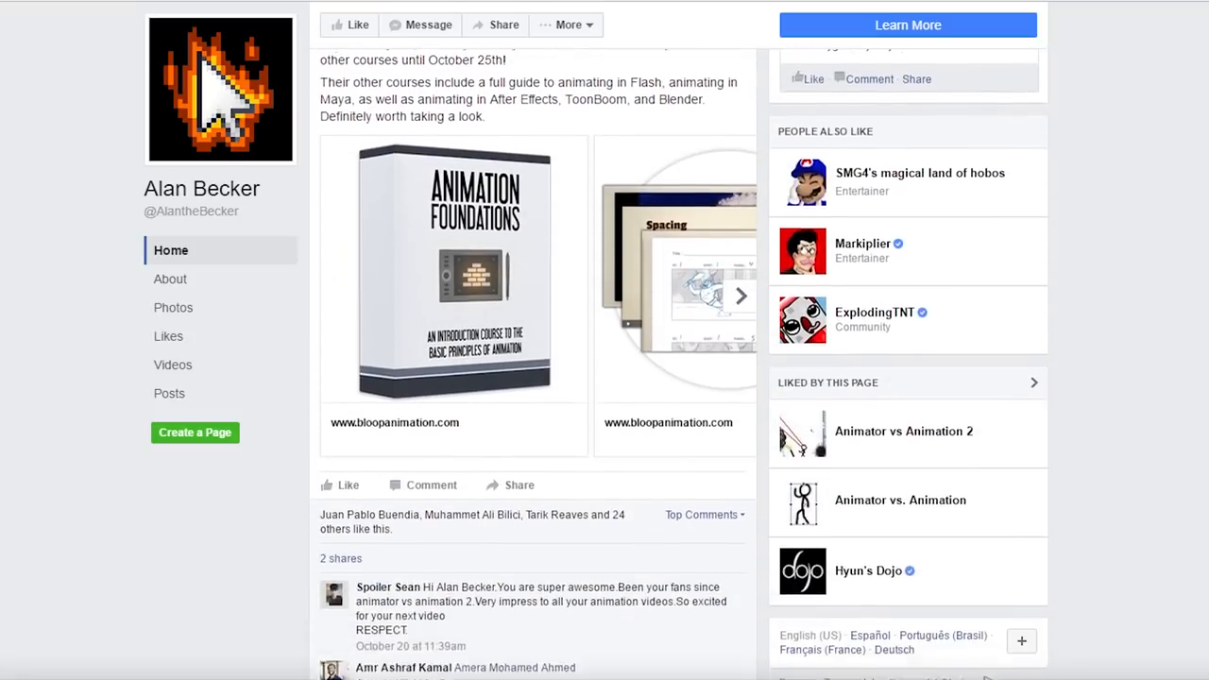
scroll(down, 3)
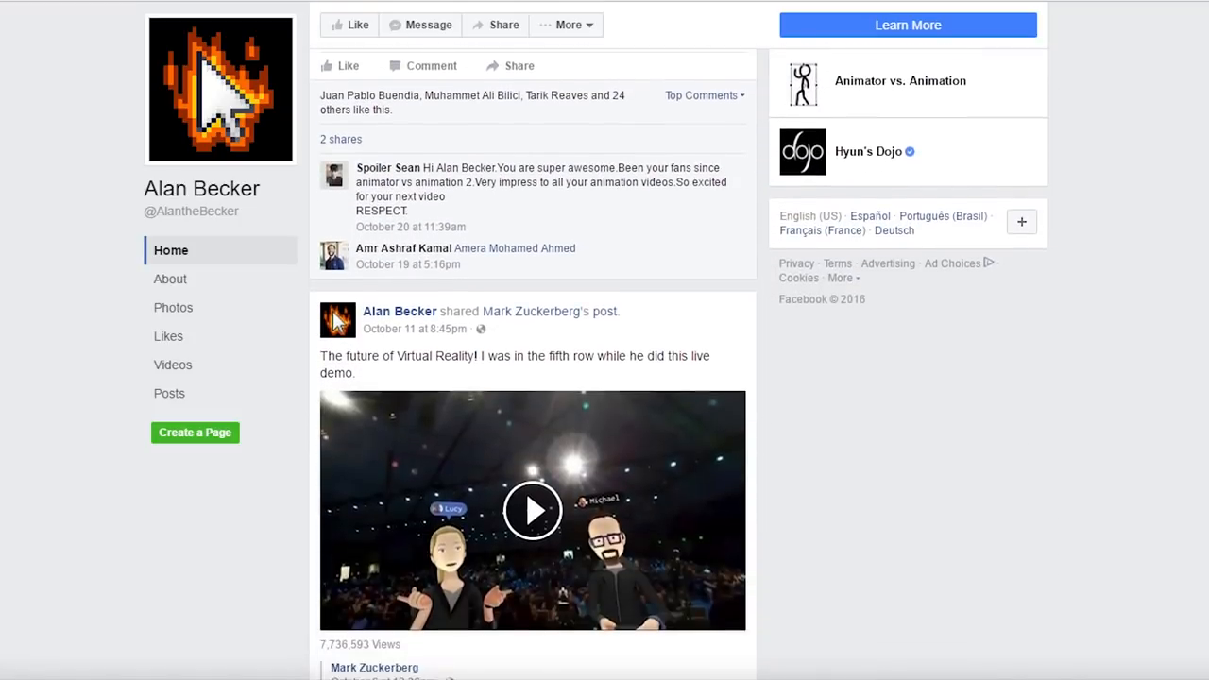
scroll(down, 3)
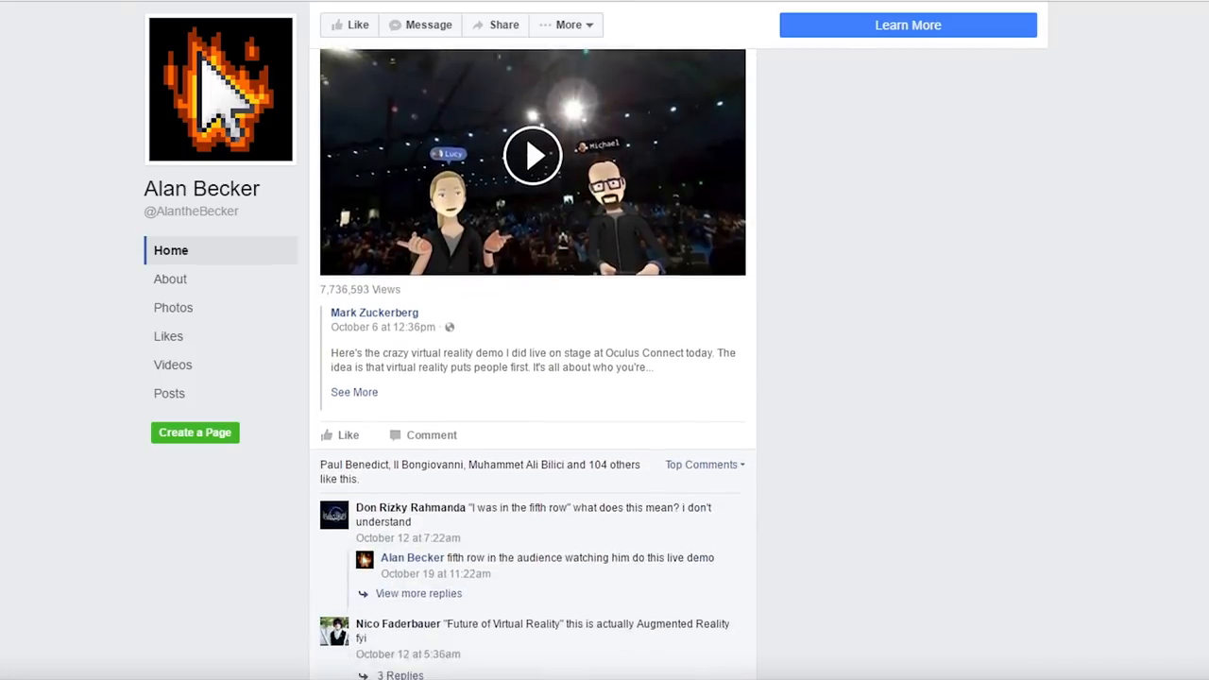
scroll(down, 3)
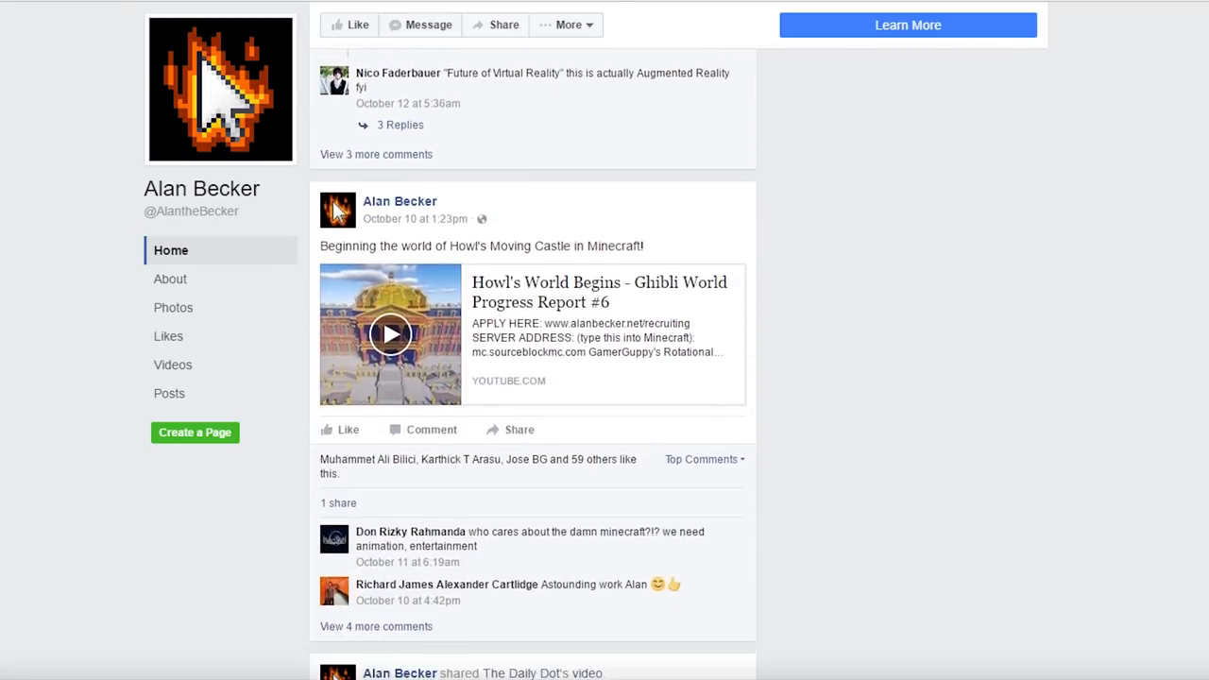